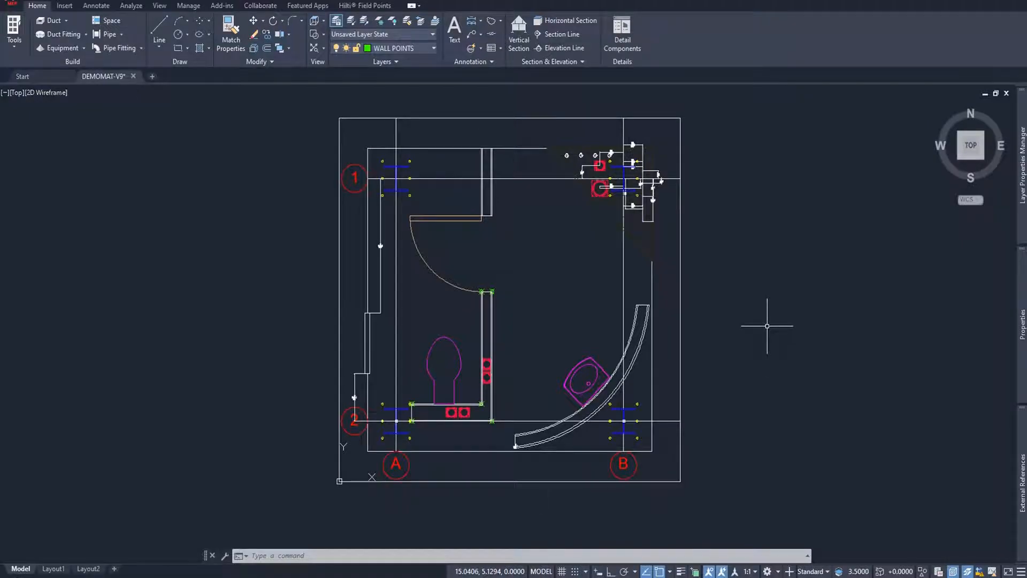
pyautogui.moveTo(708, 498)
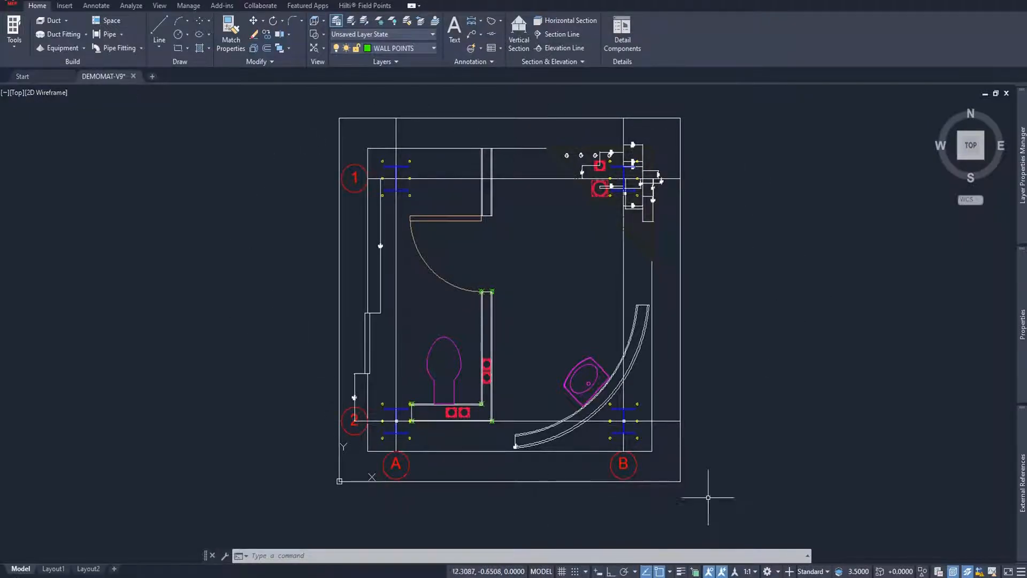
pyautogui.moveTo(543, 277)
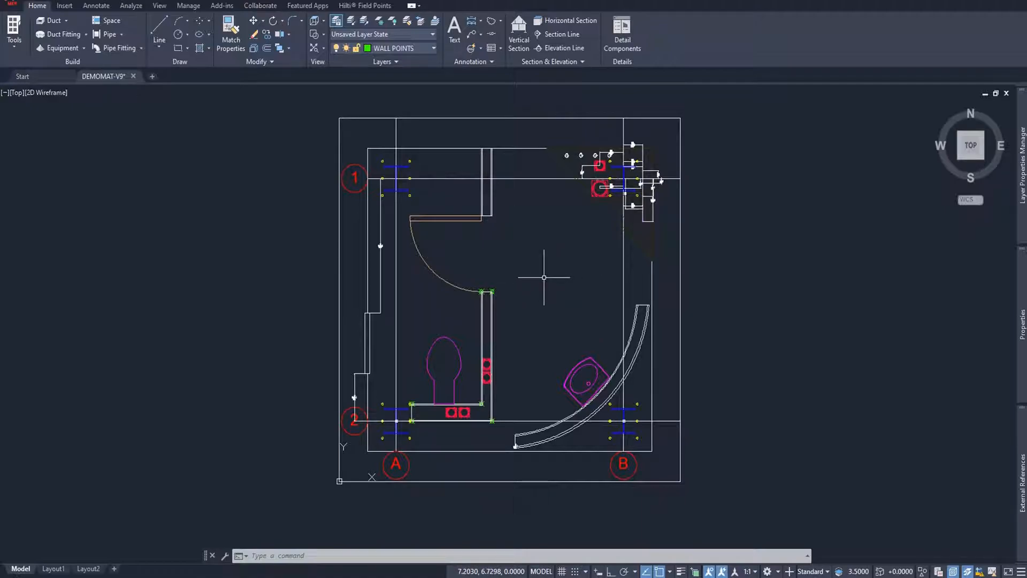
pyautogui.moveTo(517, 325)
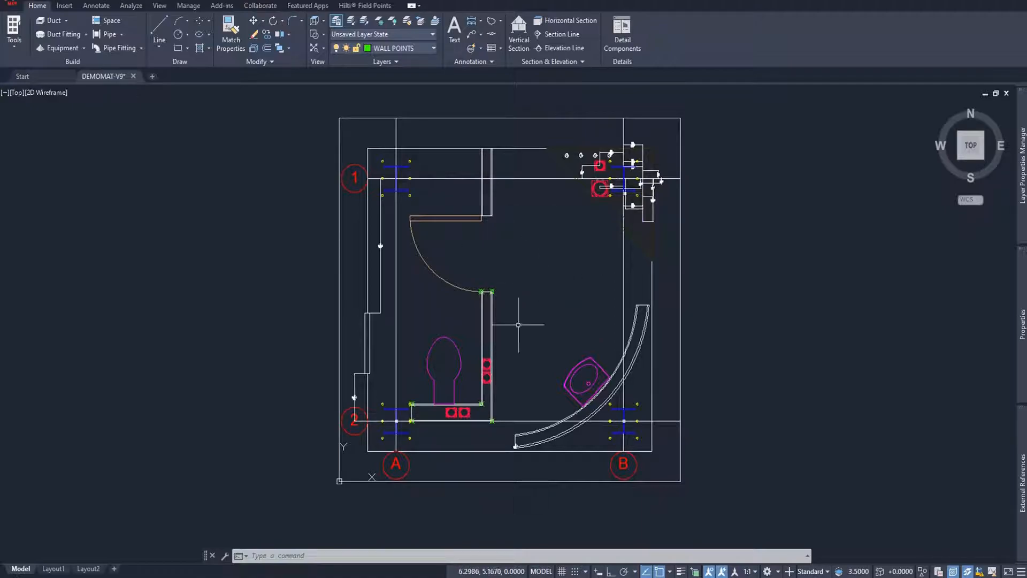
pyautogui.moveTo(561, 280)
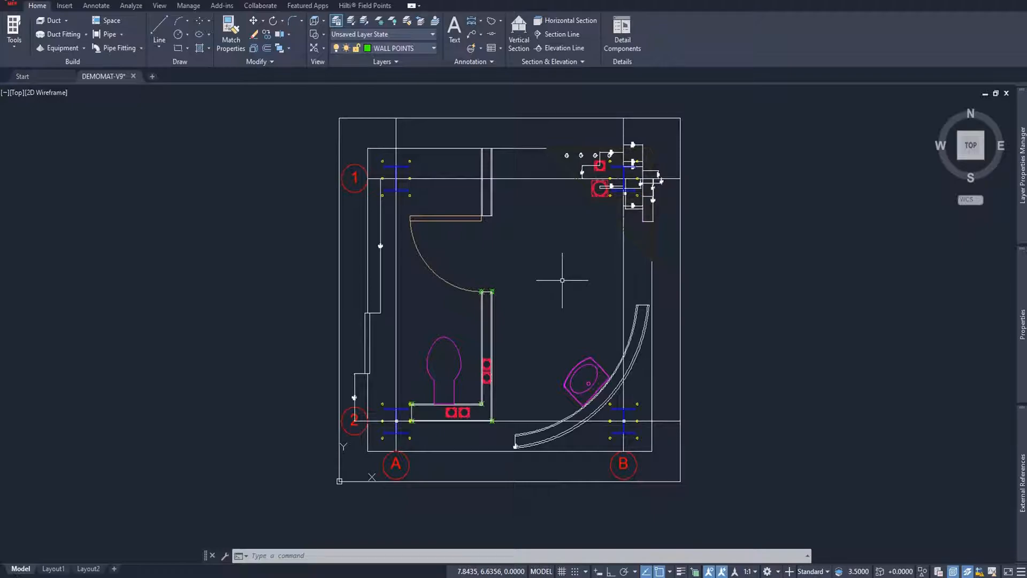
pyautogui.moveTo(550, 285)
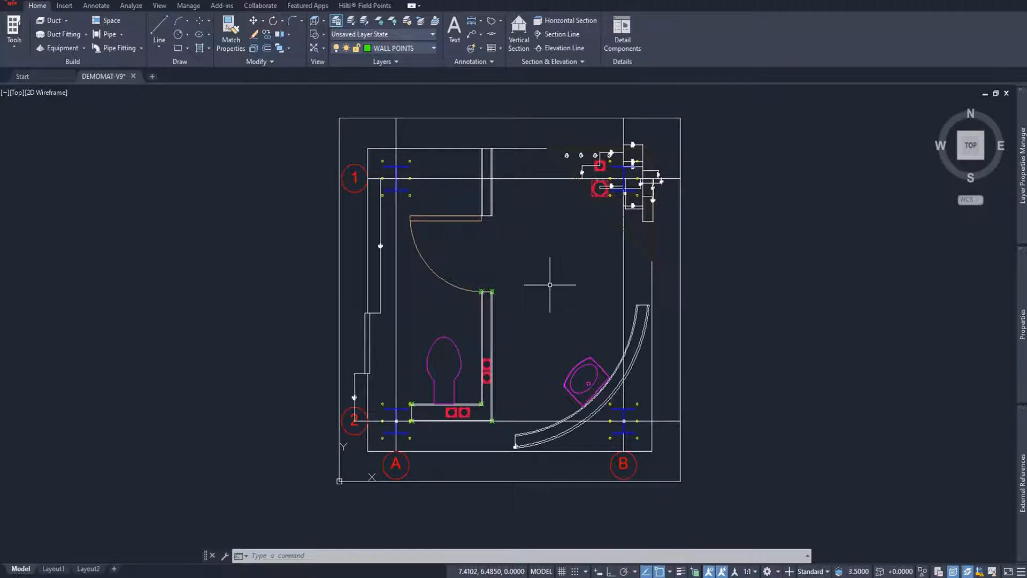
pyautogui.moveTo(525, 321)
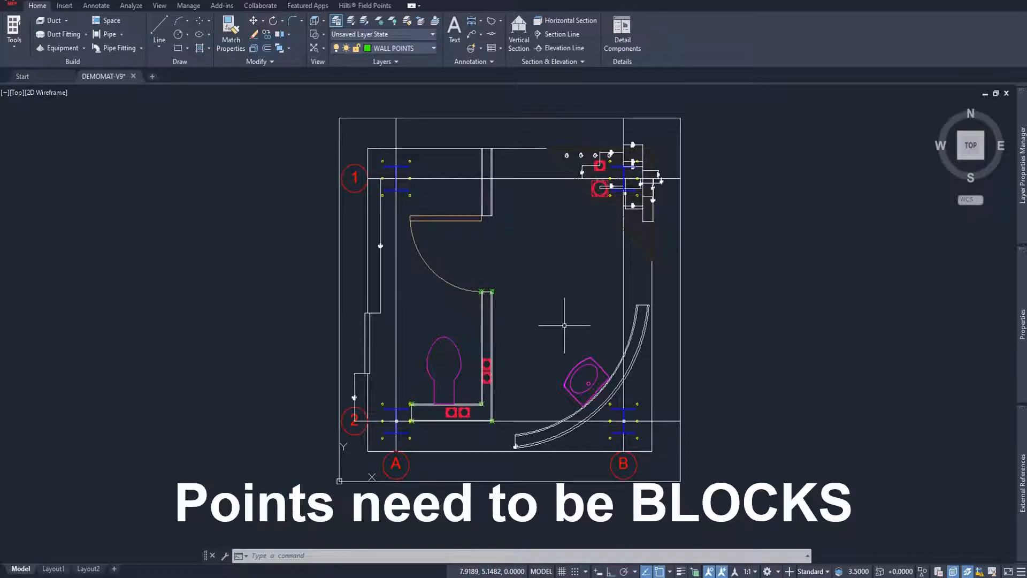
pyautogui.moveTo(552, 296)
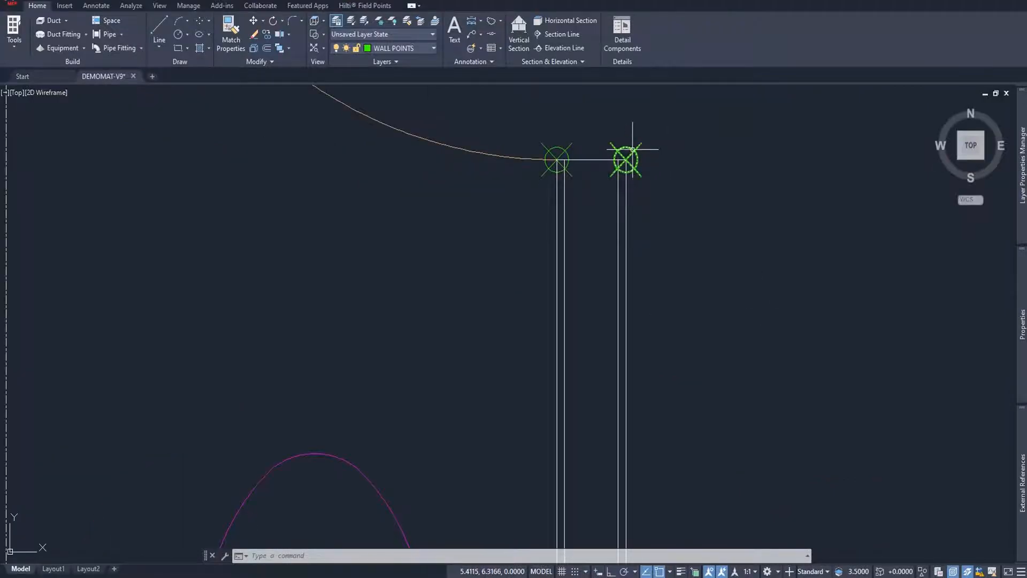
pyautogui.moveTo(629, 161)
pyautogui.write('UNITS')
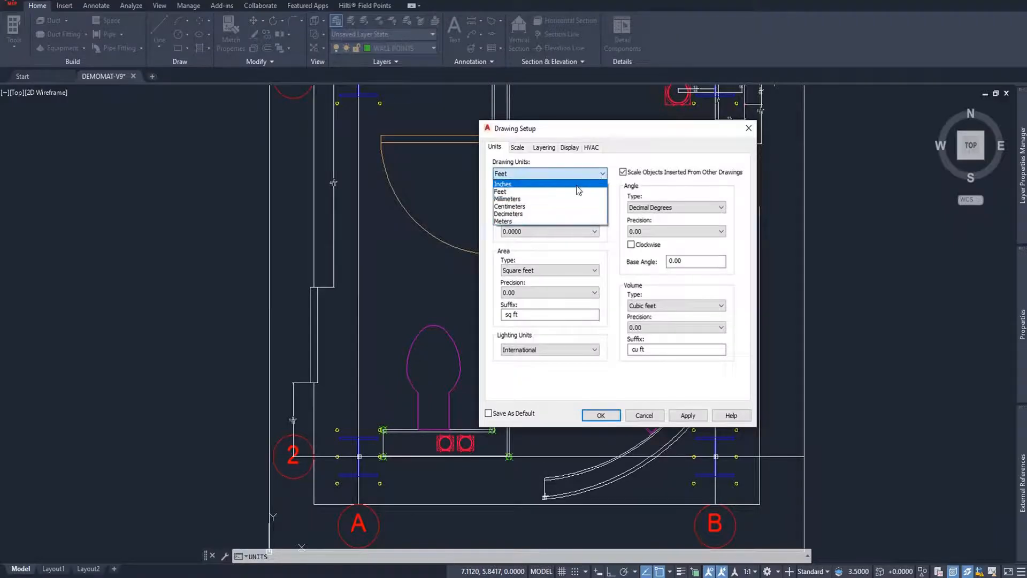
# Step: Set Length Type to Decimal with 0.0000 precision, keeping Feet as drawing units
pyautogui.click(501, 184)
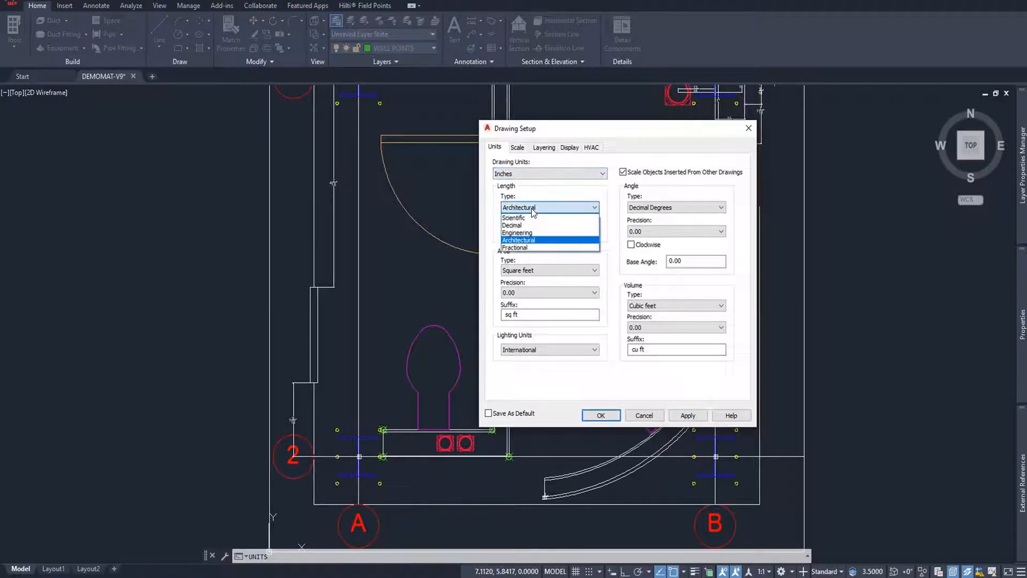
pyautogui.click(512, 225)
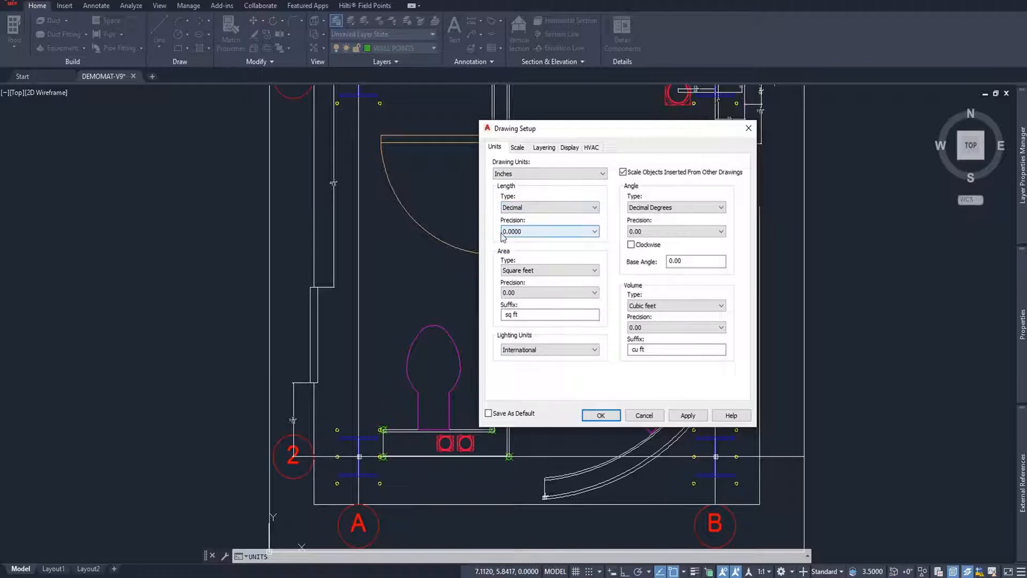
pyautogui.moveTo(516, 239)
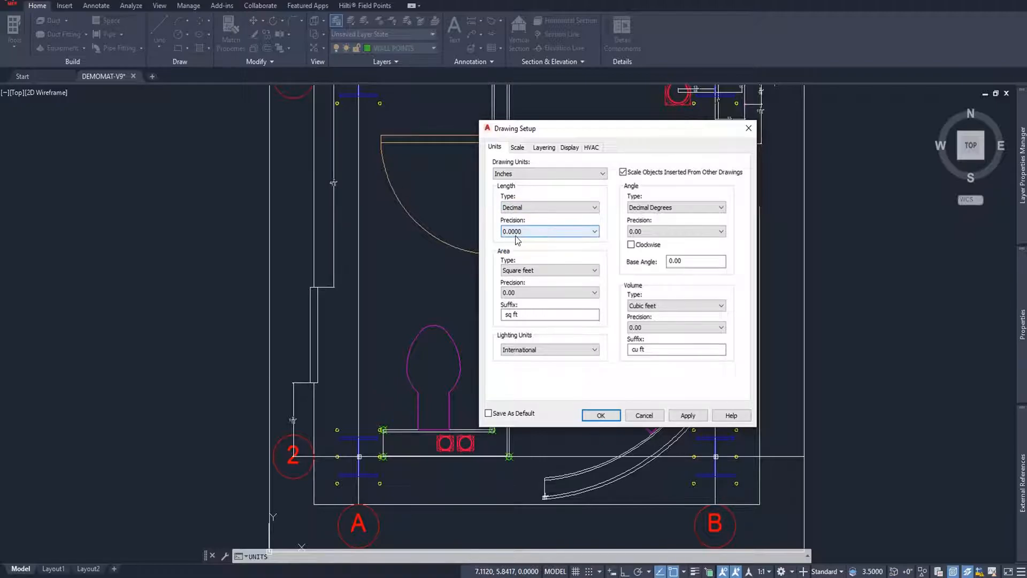
pyautogui.click(548, 231)
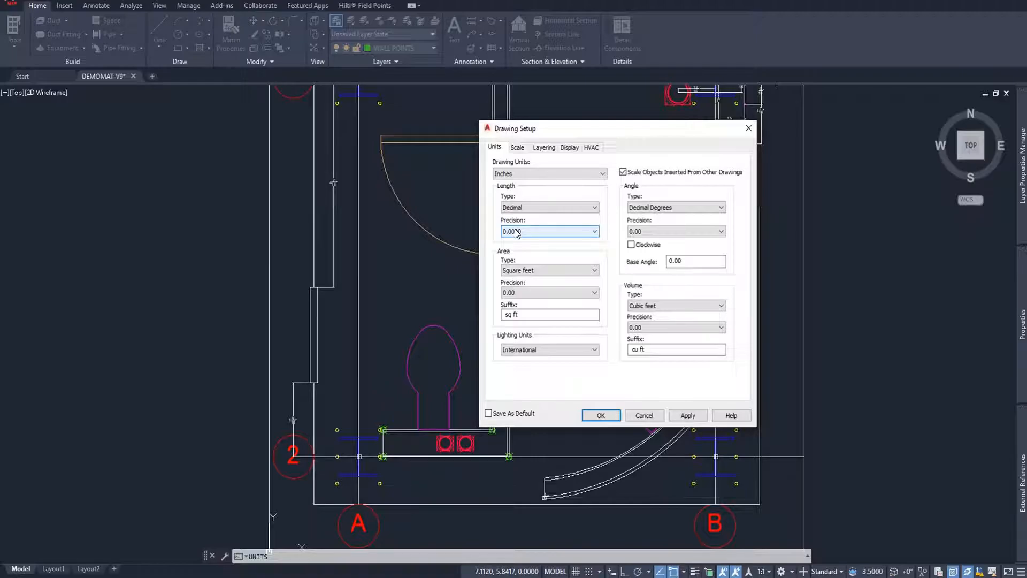
pyautogui.click(548, 173)
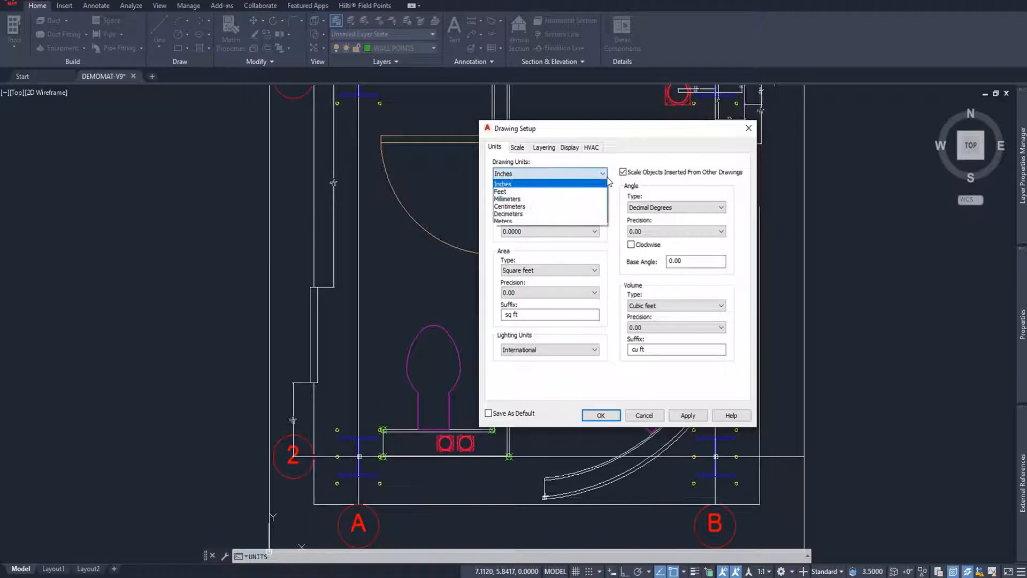
pyautogui.click(499, 192)
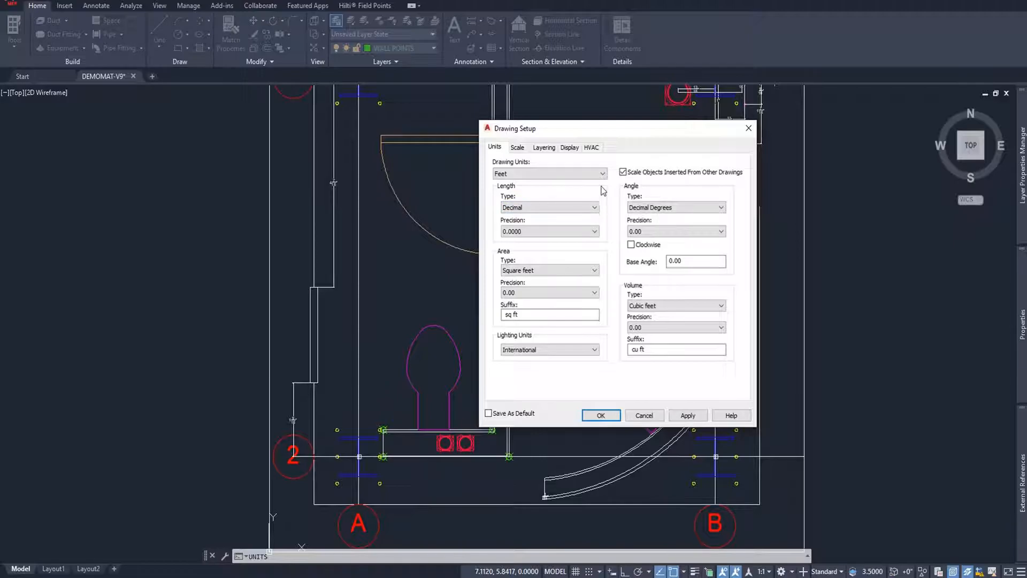
pyautogui.click(600, 414)
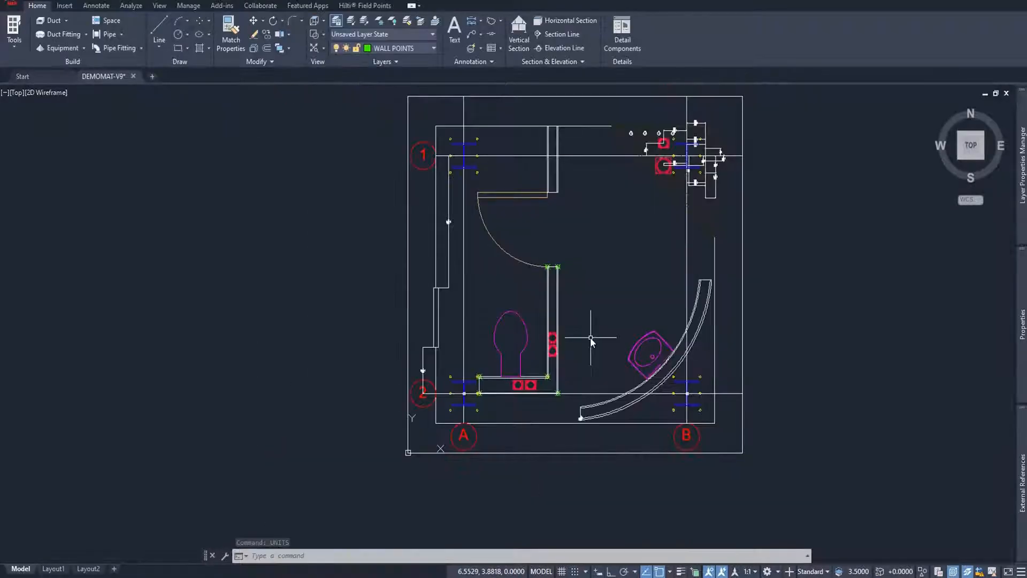
# Step: Run LAYISO on the picked point blocks so only their layers stay visible
pyautogui.write('LAY')
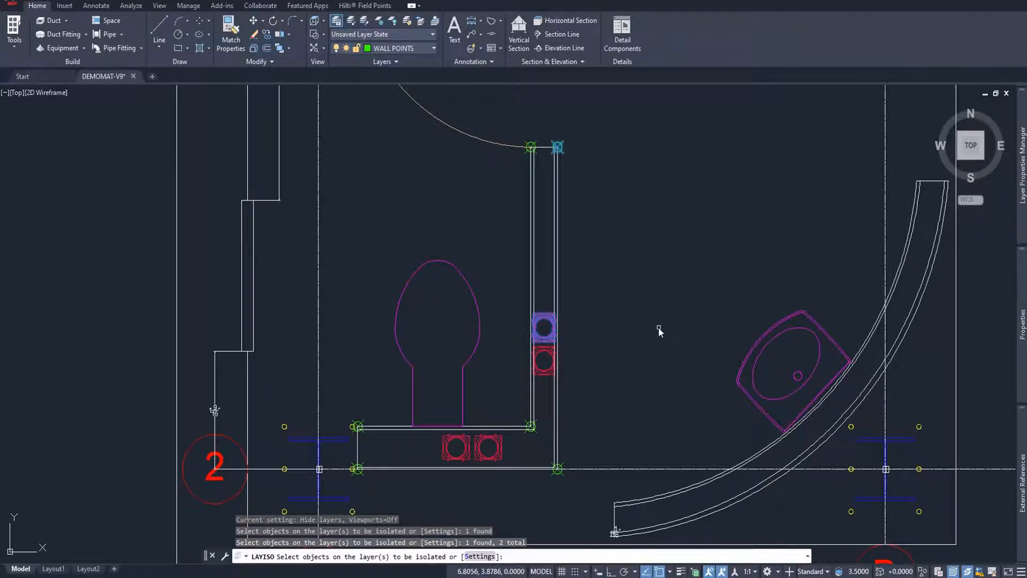
pyautogui.press('enter')
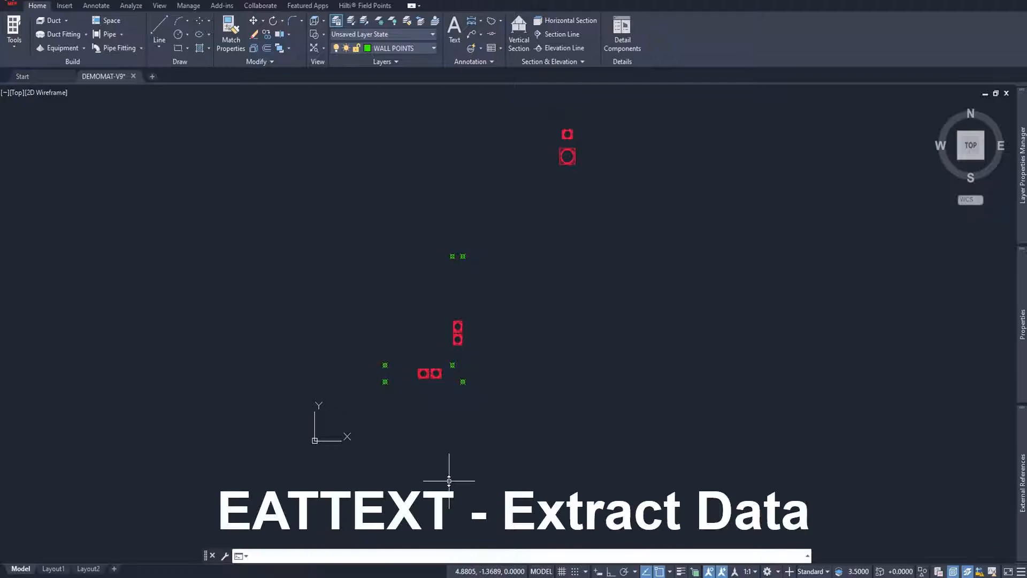
# Step: Launch a new data extraction with EATTEXT and move the wizard window left
pyautogui.write('eattext')
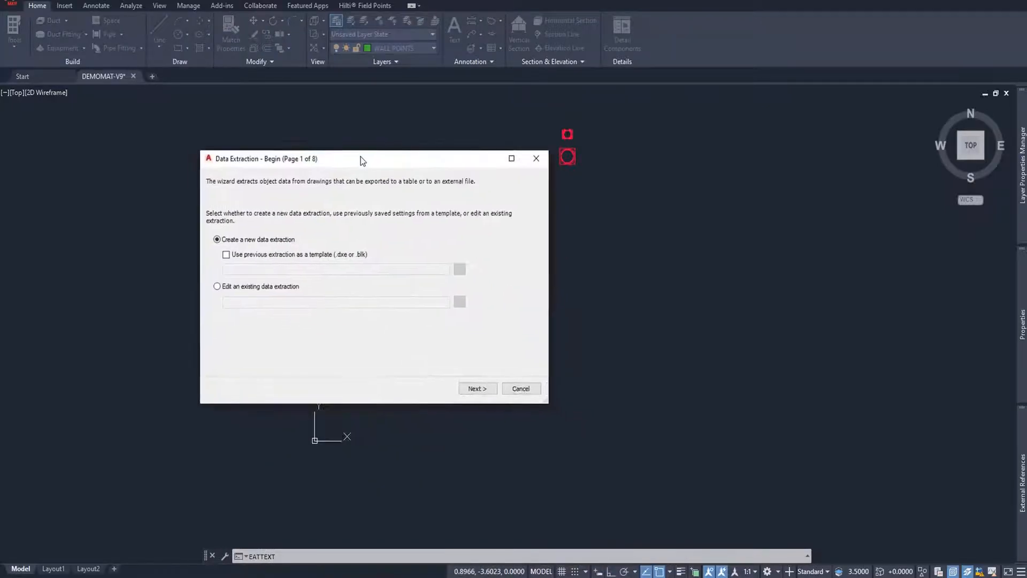
pyautogui.moveTo(360, 159); pyautogui.dragTo(353, 152)
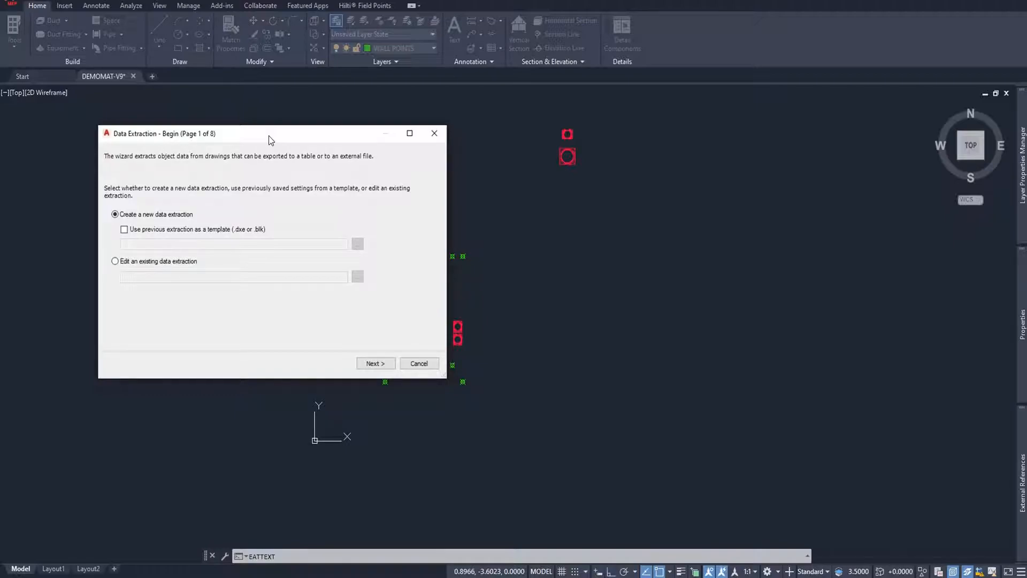
pyautogui.moveTo(268, 133); pyautogui.dragTo(314, 118)
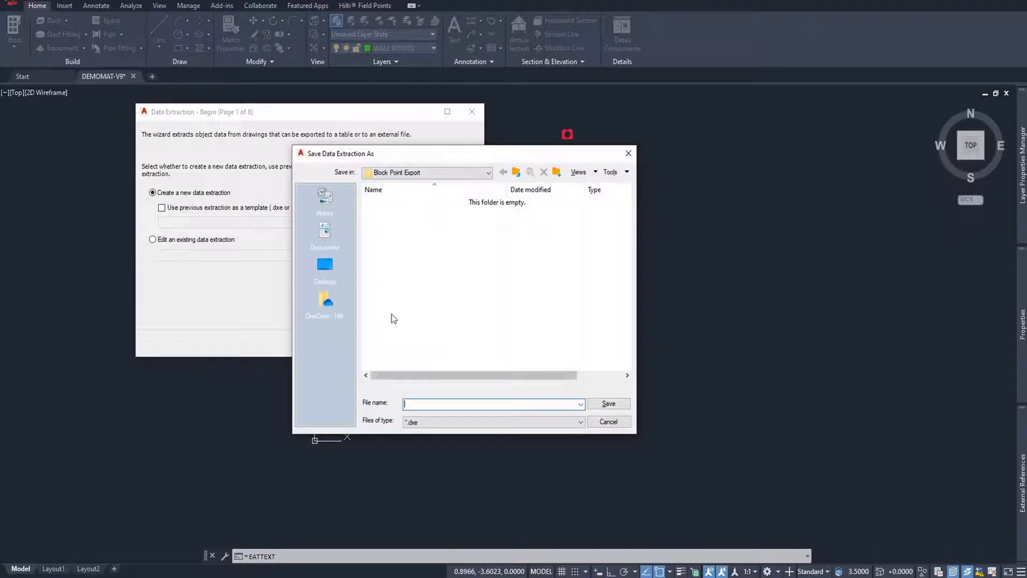
pyautogui.moveTo(453, 295)
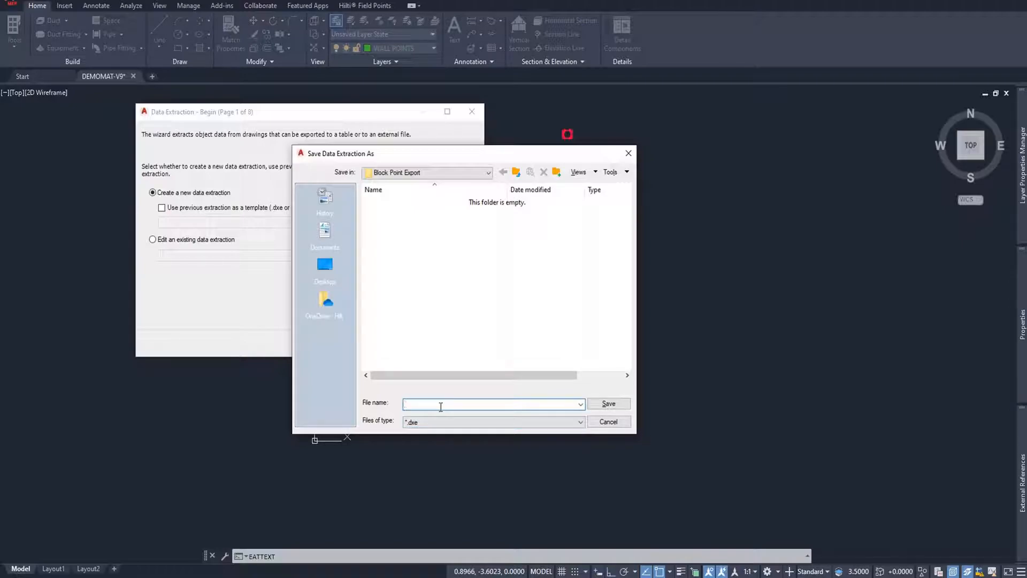
# Step: Save the extraction file as 'New Extraction' in the Block Point Export folder
pyautogui.write('New Extraction')
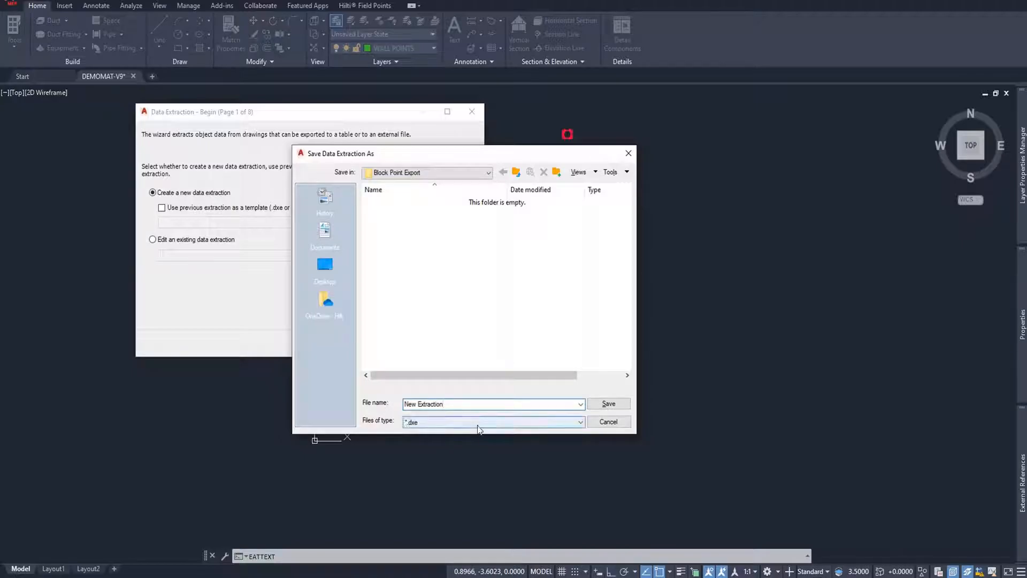
pyautogui.click(607, 403)
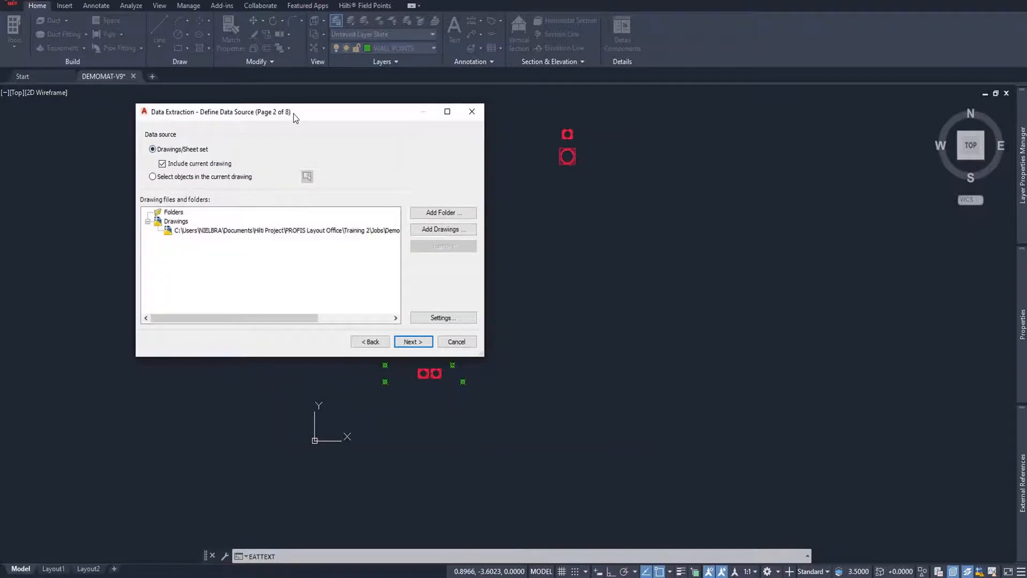
pyautogui.moveTo(267, 183)
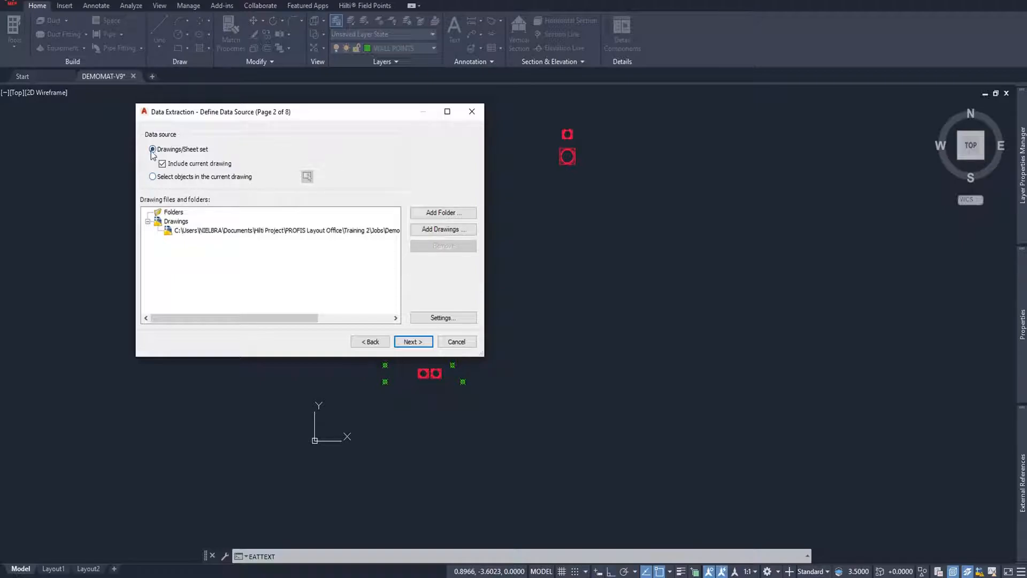
pyautogui.moveTo(218, 170)
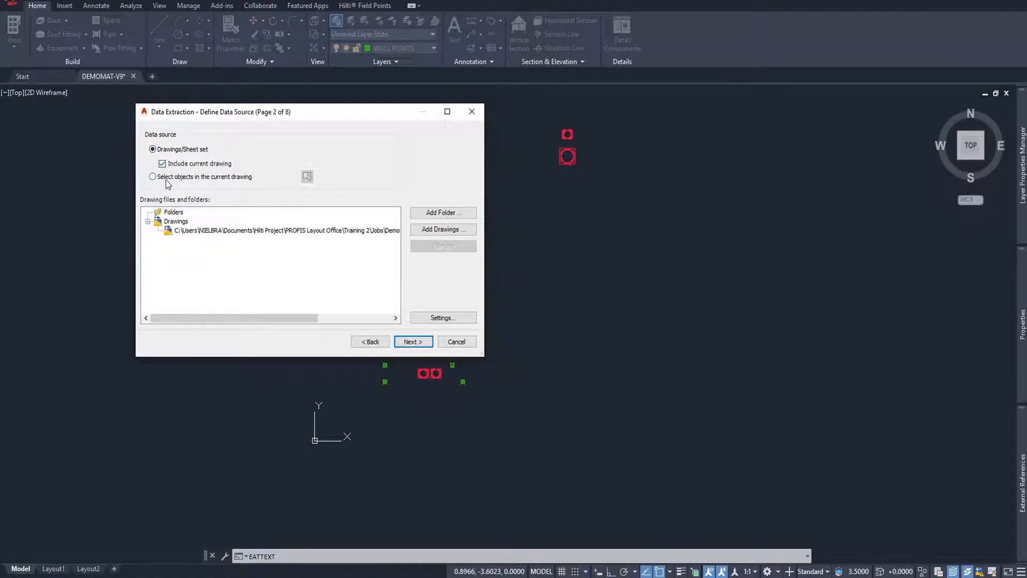
# Step: Use objects selected in the current drawing as the data source and continue
pyautogui.click(152, 176)
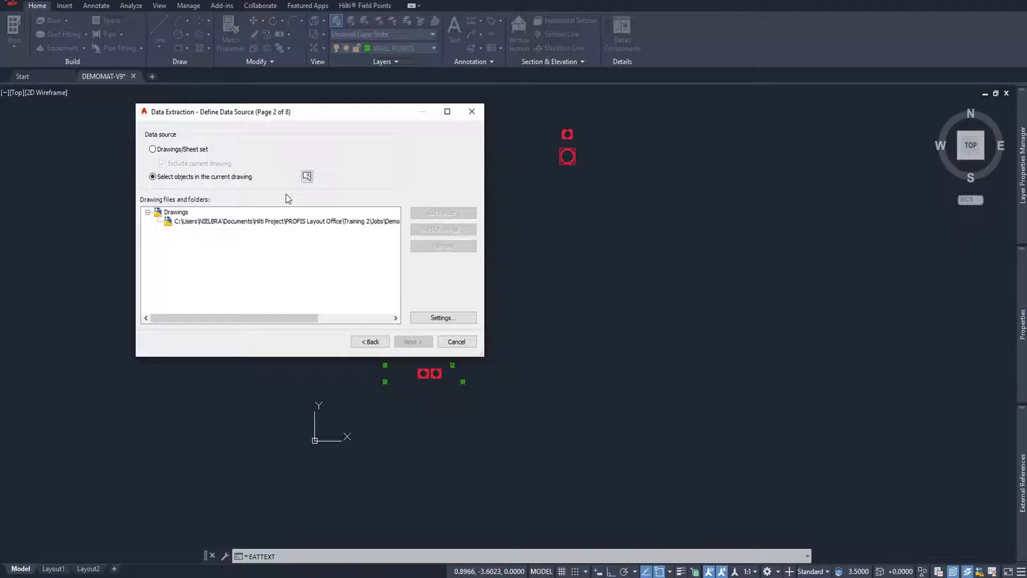
pyautogui.moveTo(362, 189)
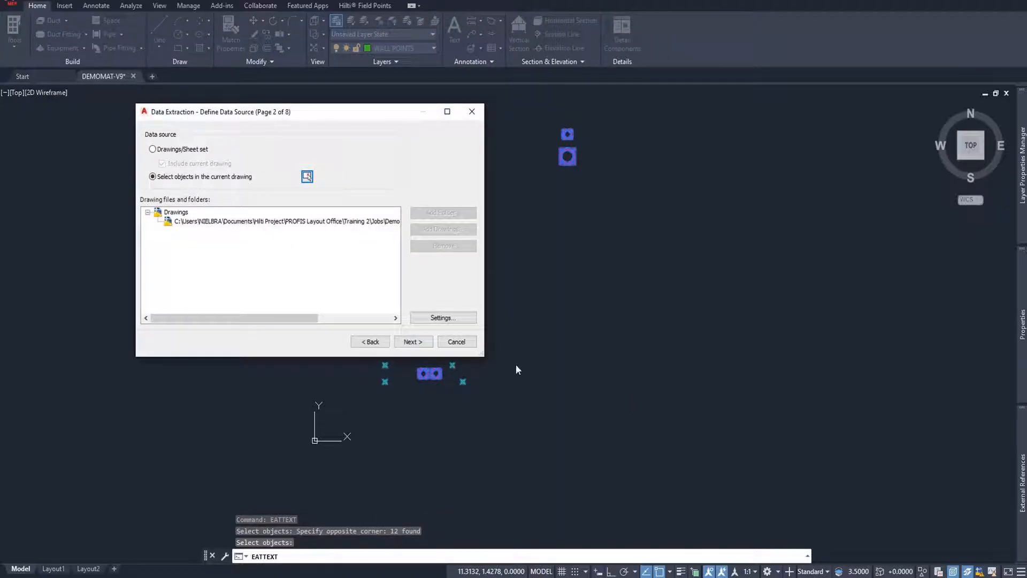
pyautogui.click(412, 341)
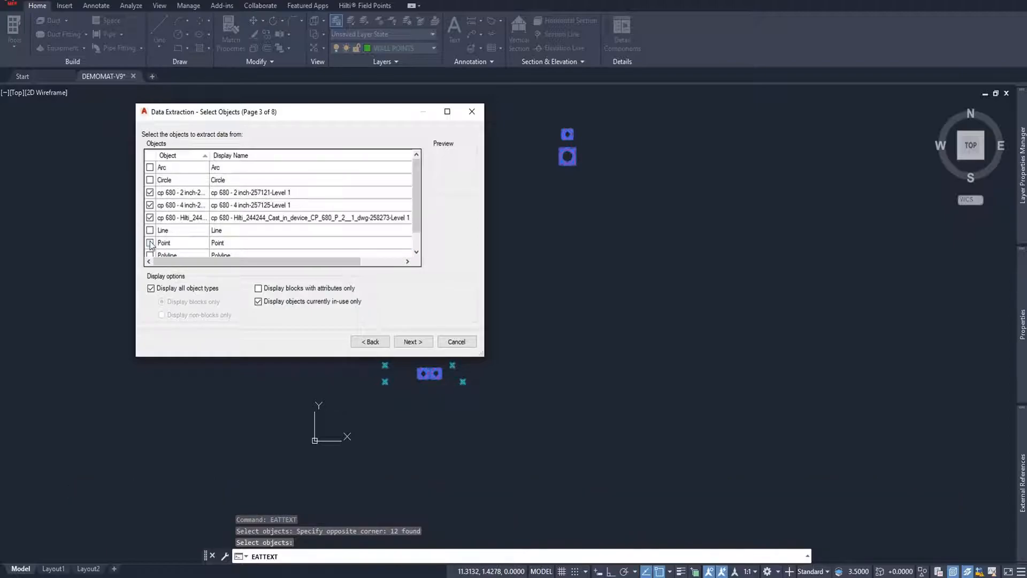
# Step: Tick Point in the object list alongside the cp 680 blocks and continue
pyautogui.click(150, 242)
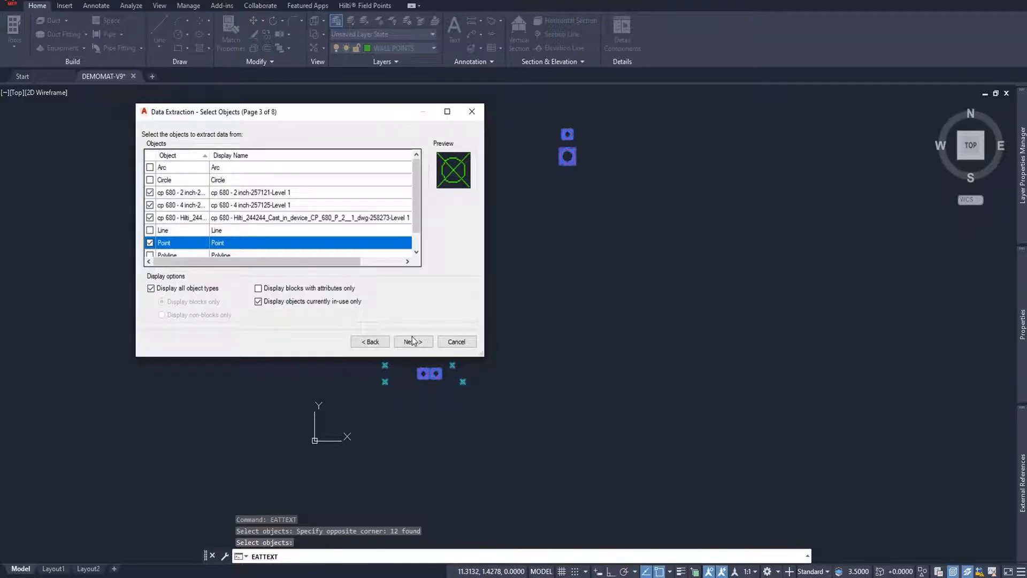
pyautogui.click(412, 341)
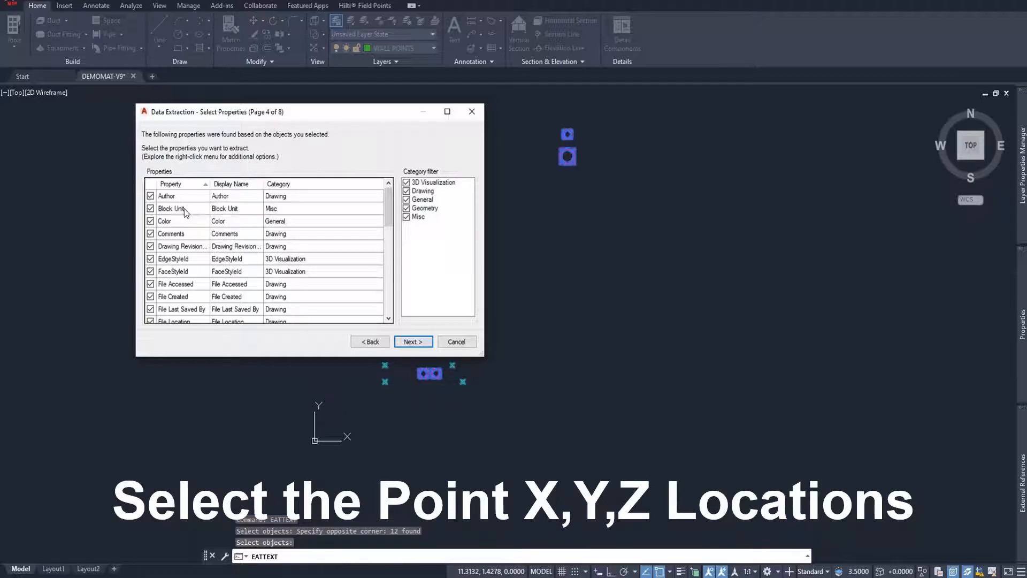
# Step: Clear all properties, tick Position X, Y and Z, and continue
pyautogui.click(172, 208)
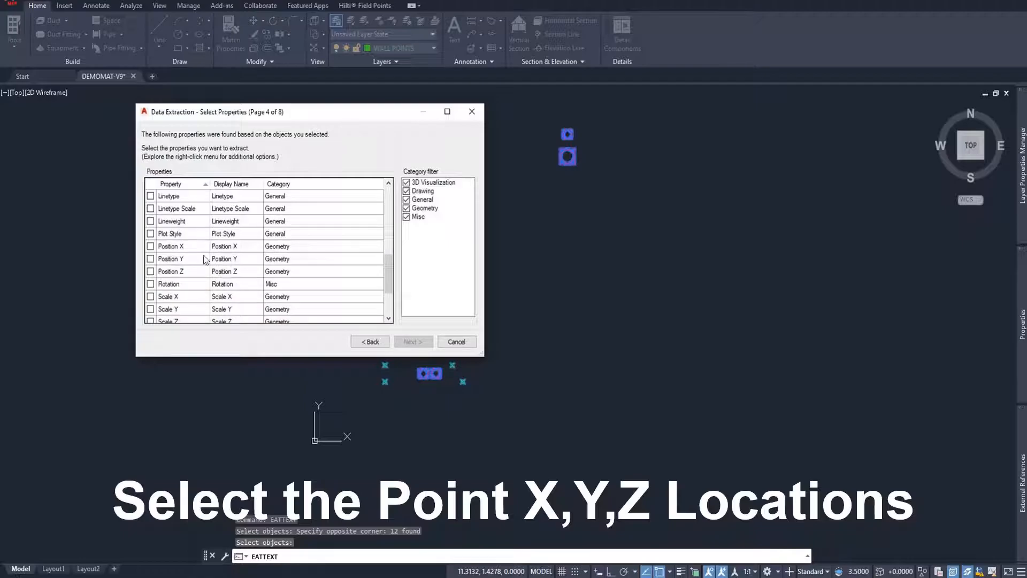
pyautogui.click(151, 259)
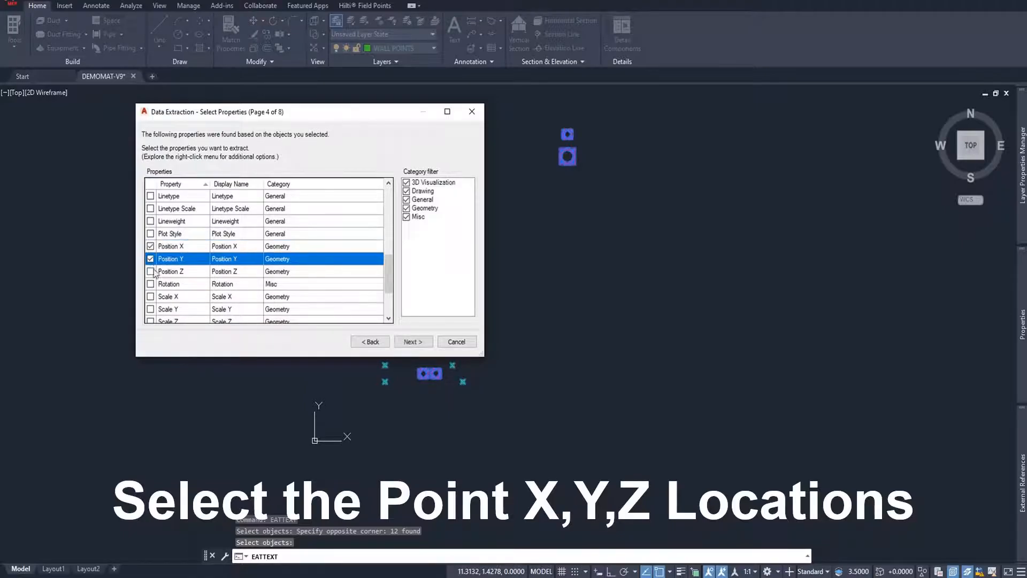
pyautogui.click(151, 271)
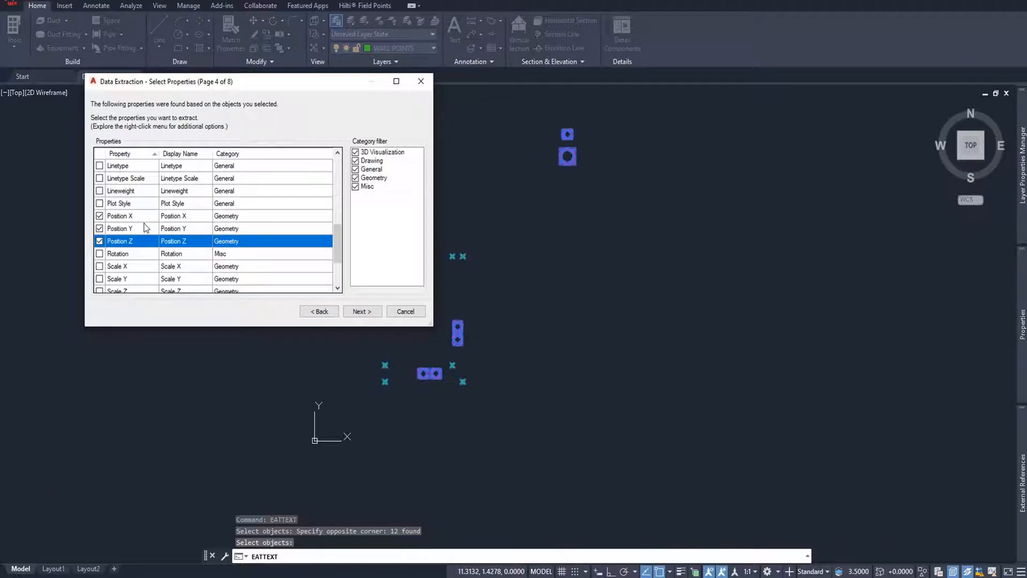
pyautogui.moveTo(145, 225)
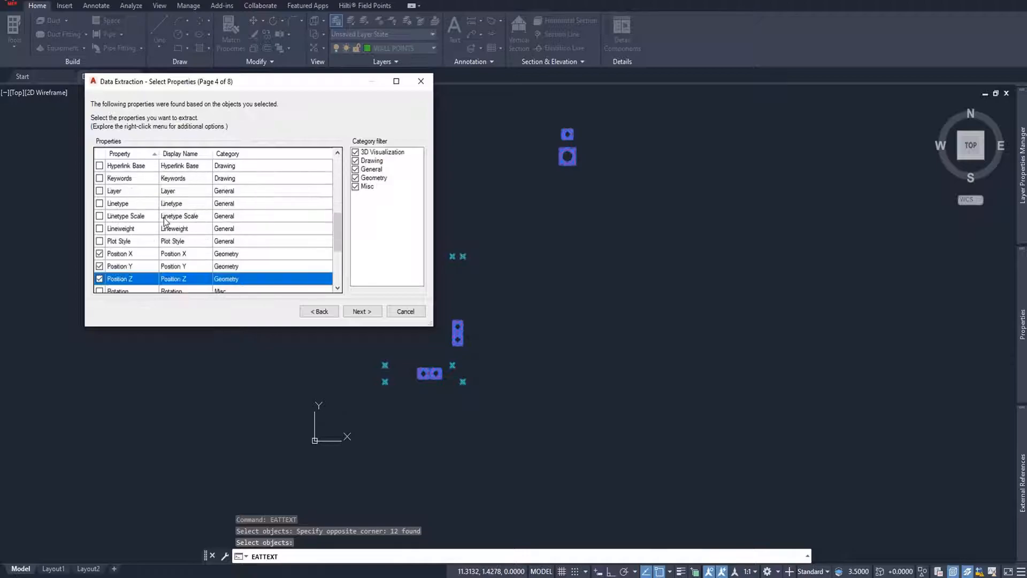
pyautogui.moveTo(134, 195)
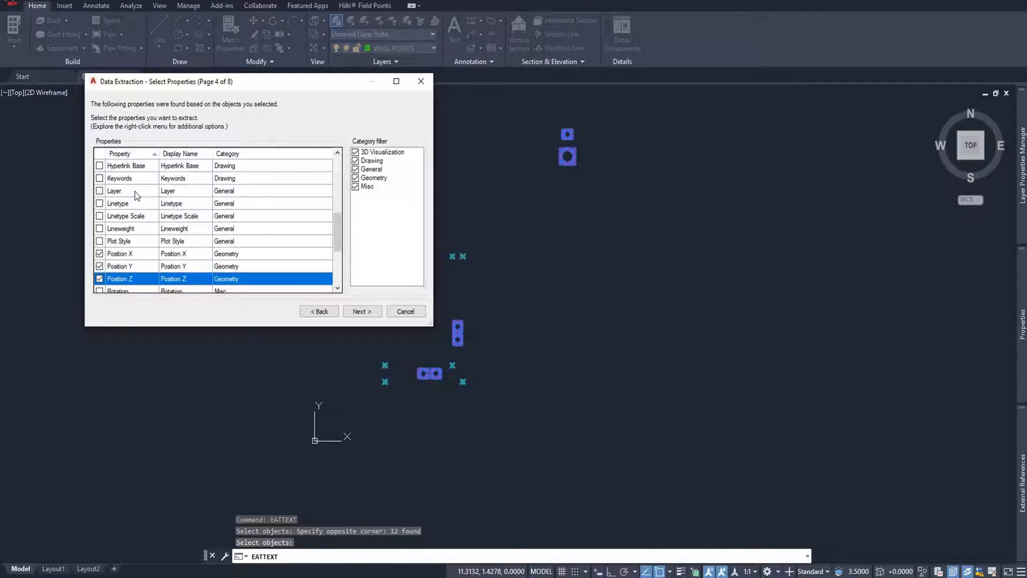
pyautogui.scroll(-3)
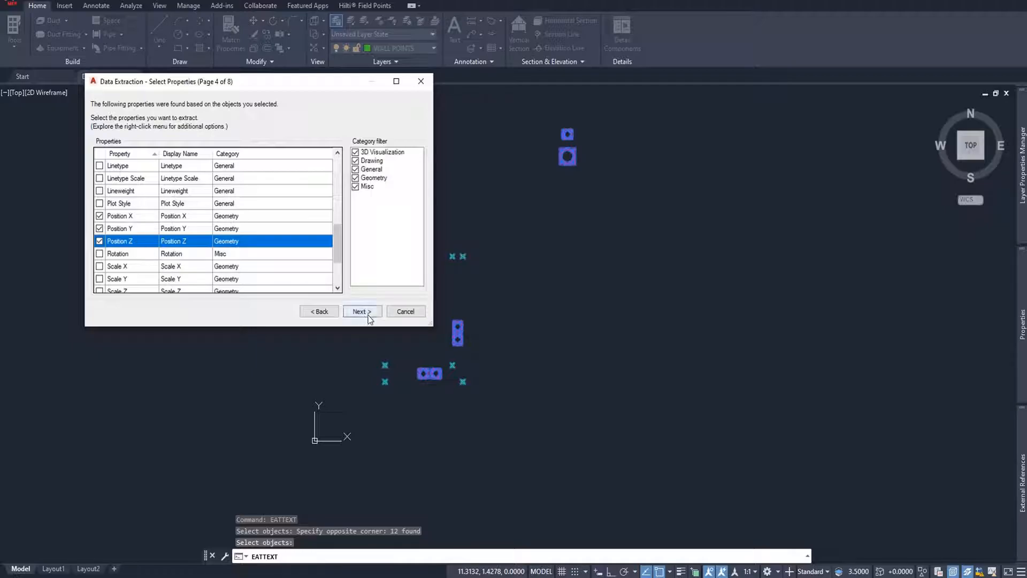
pyautogui.click(361, 312)
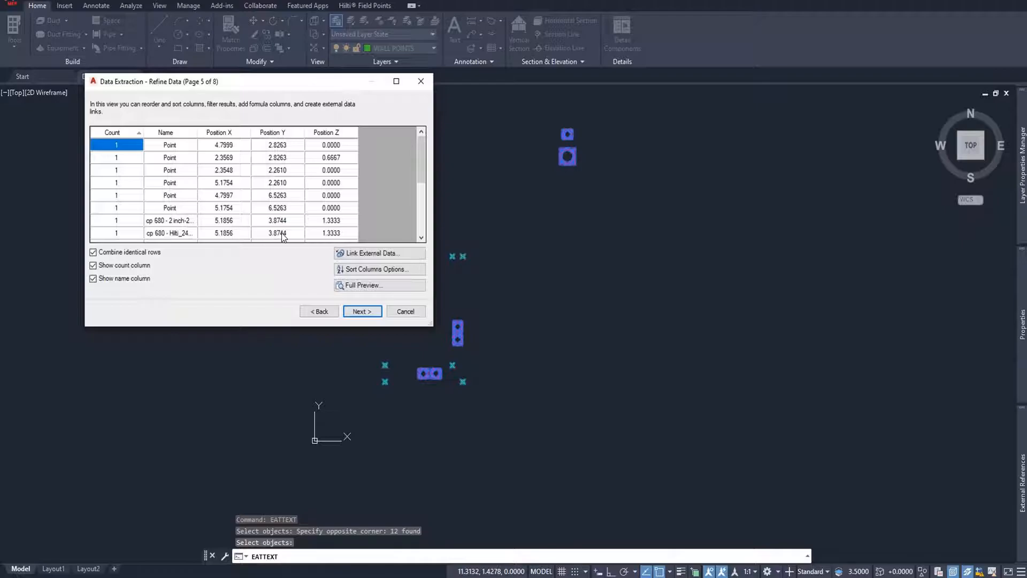
pyautogui.moveTo(336, 178)
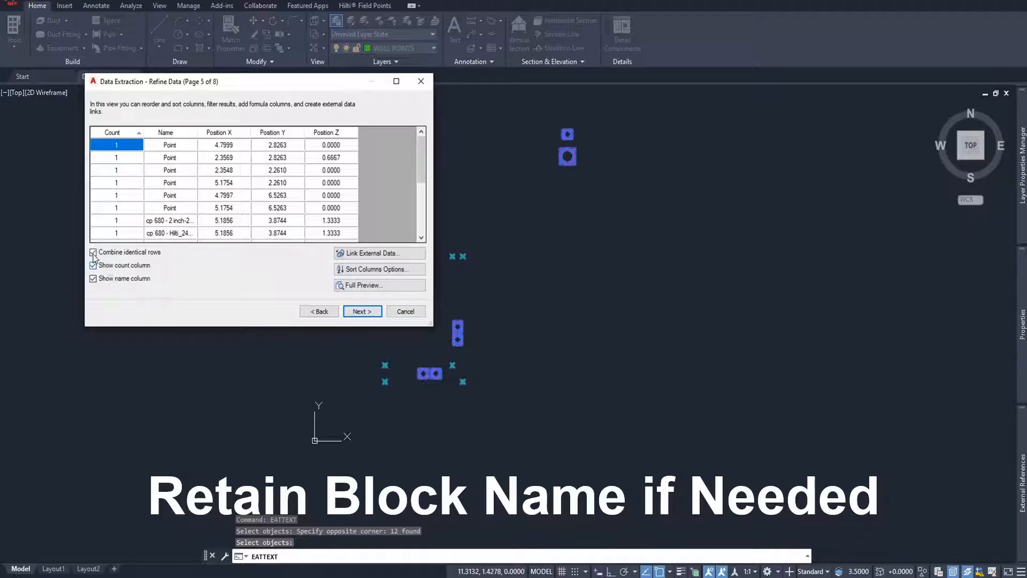
# Step: Turn off Combine identical rows and Show count column, then continue
pyautogui.click(94, 251)
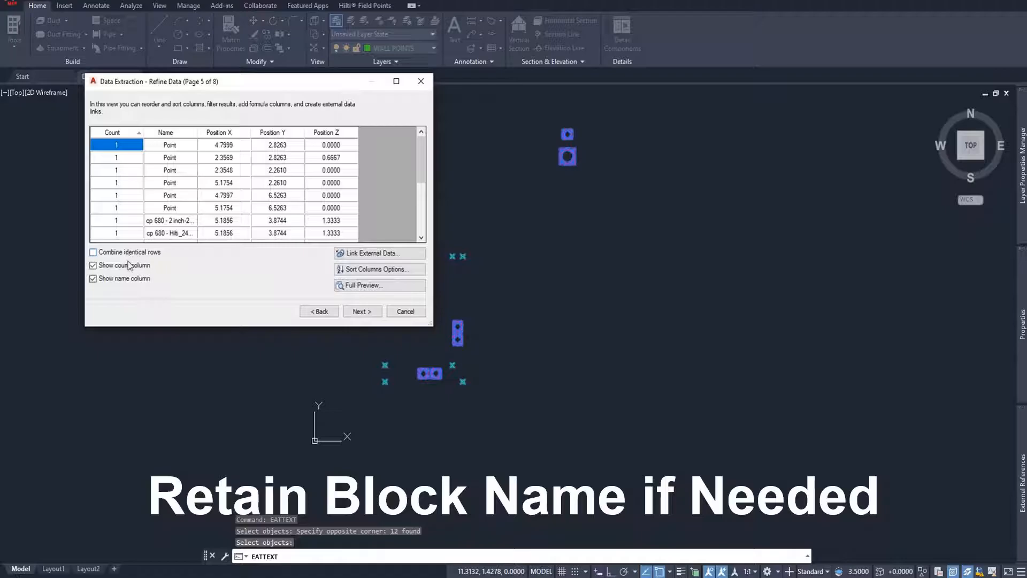
pyautogui.click(93, 265)
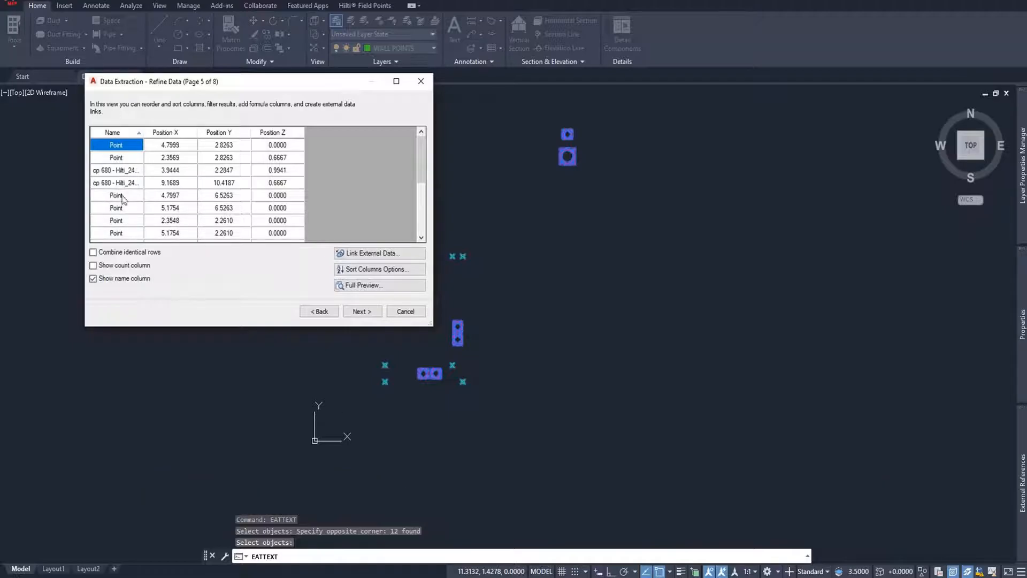
pyautogui.moveTo(128, 216)
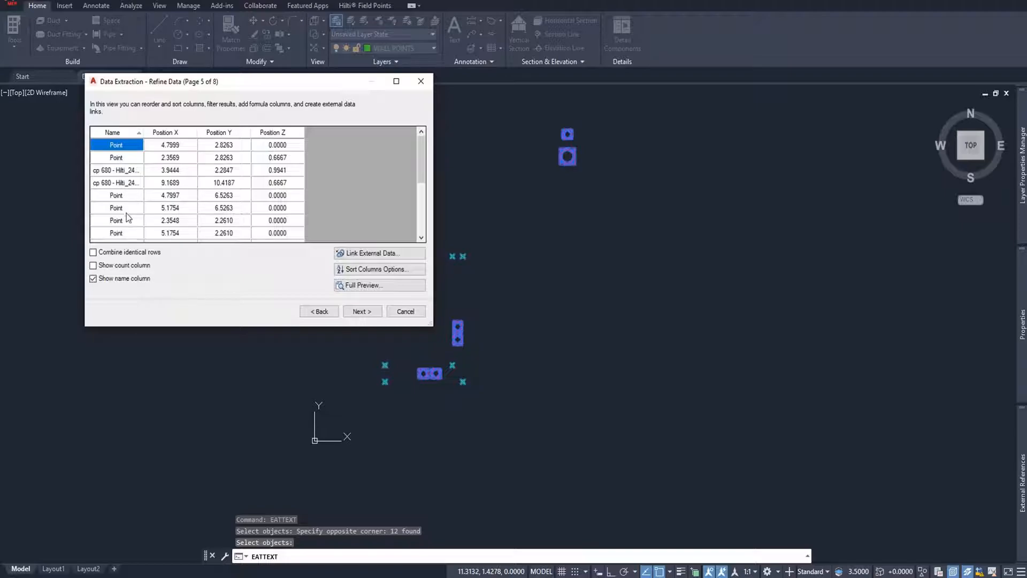
pyautogui.moveTo(113, 169)
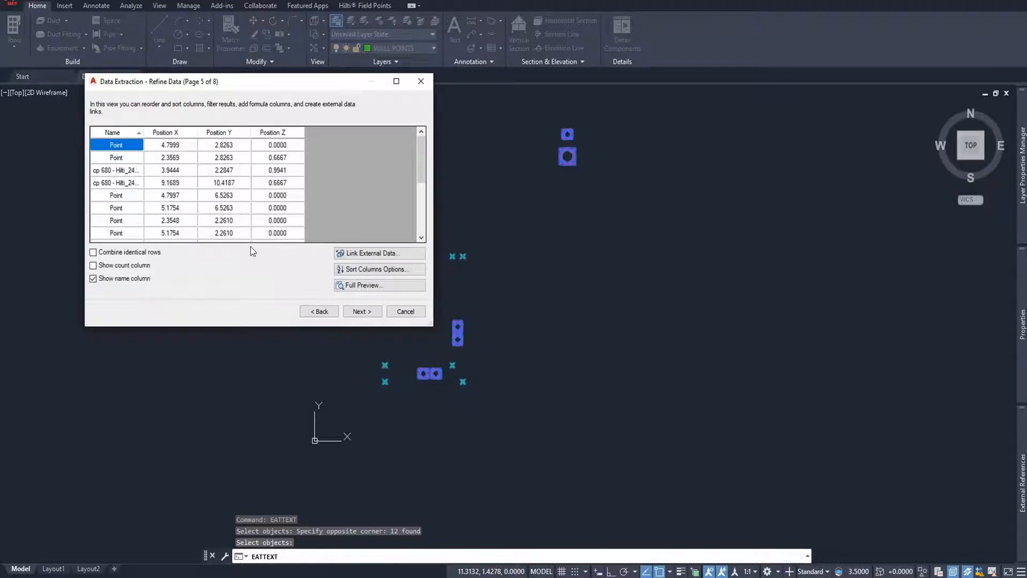
pyautogui.click(362, 312)
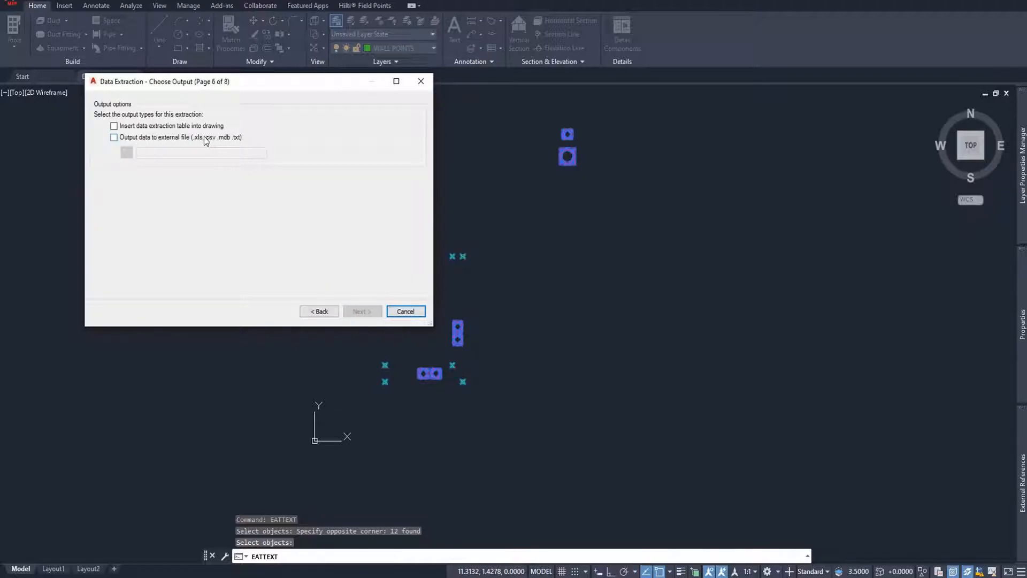
# Step: Output the data to 'Point Export BLOCK.csv' and finish the extraction
pyautogui.click(114, 137)
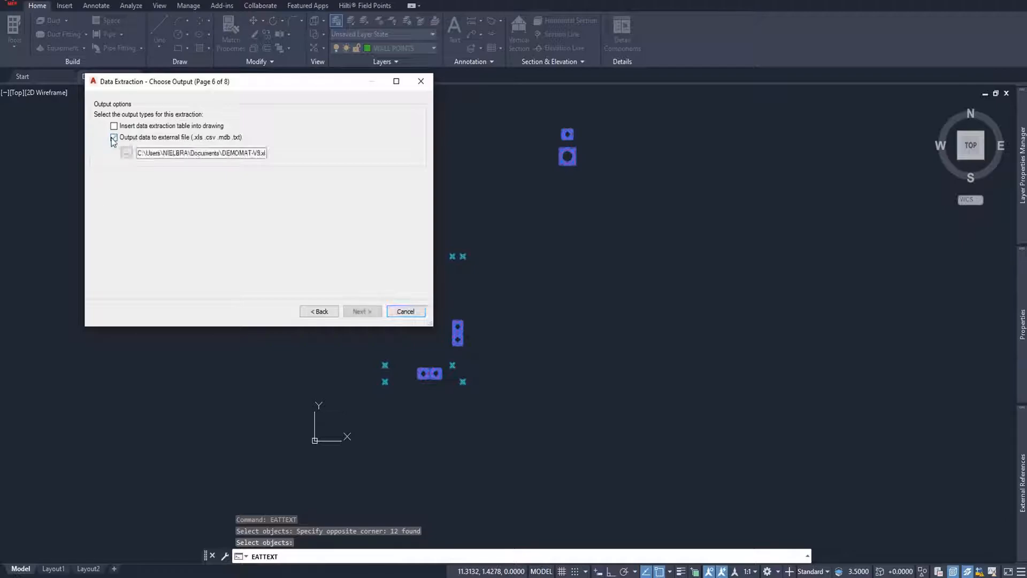
pyautogui.click(113, 137)
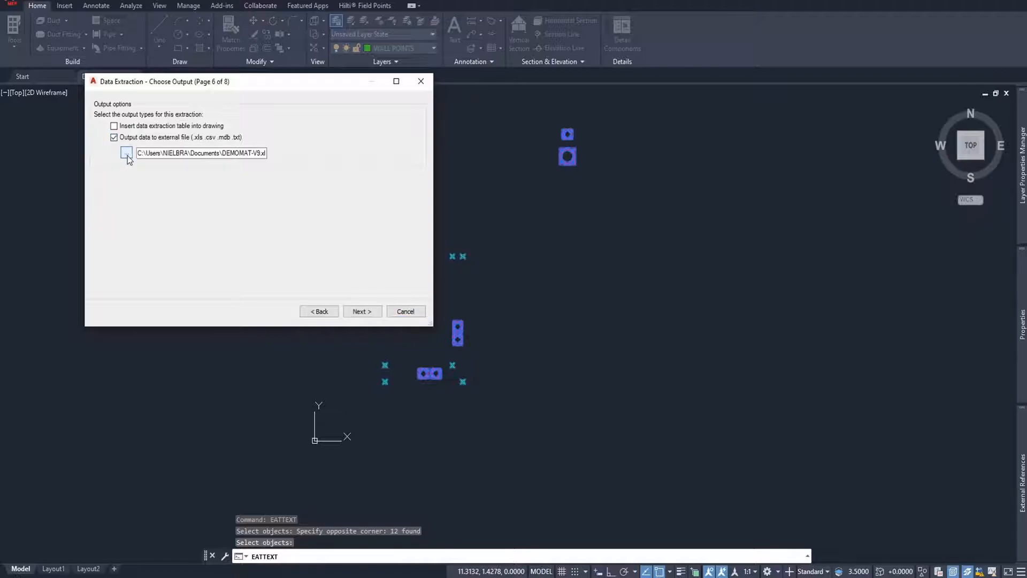
pyautogui.click(126, 153)
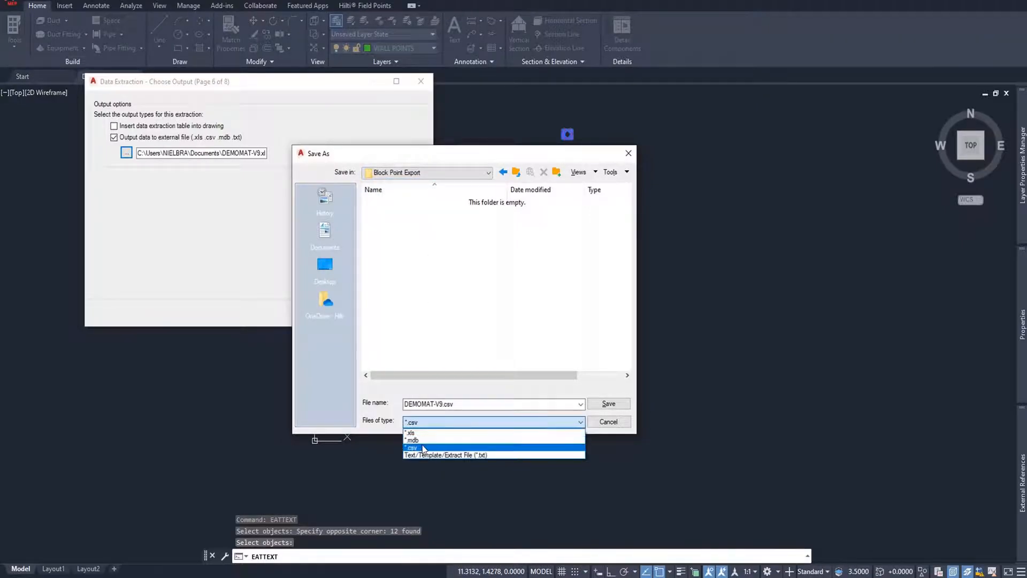
pyautogui.click(412, 448)
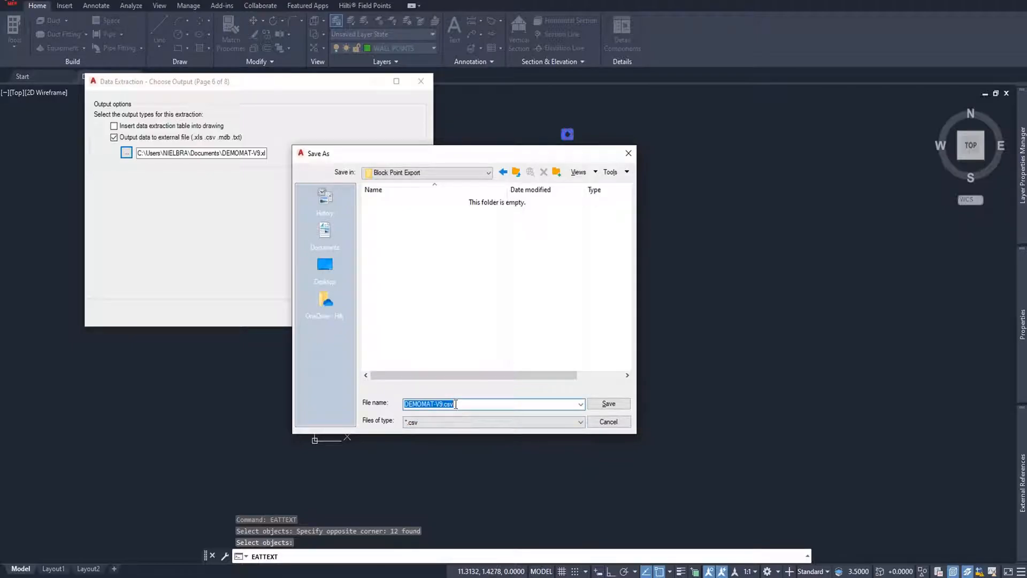
pyautogui.write('Point Export')
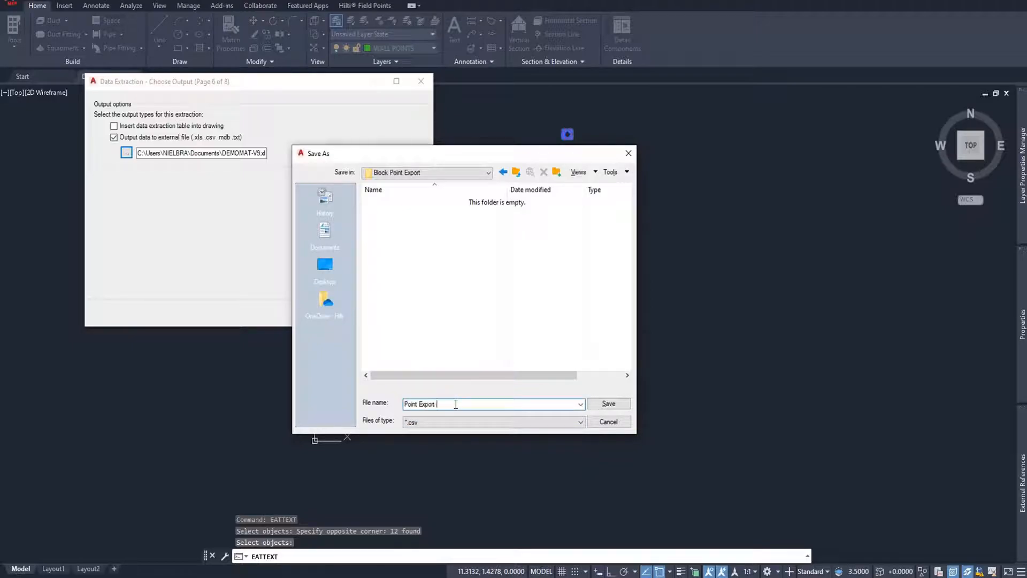
pyautogui.write('BLOCK')
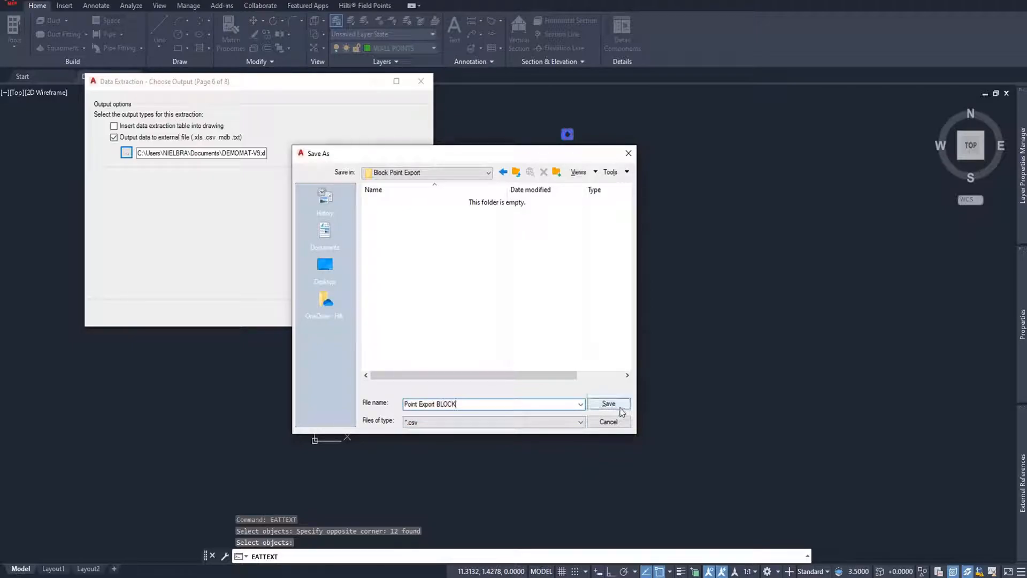
pyautogui.click(607, 404)
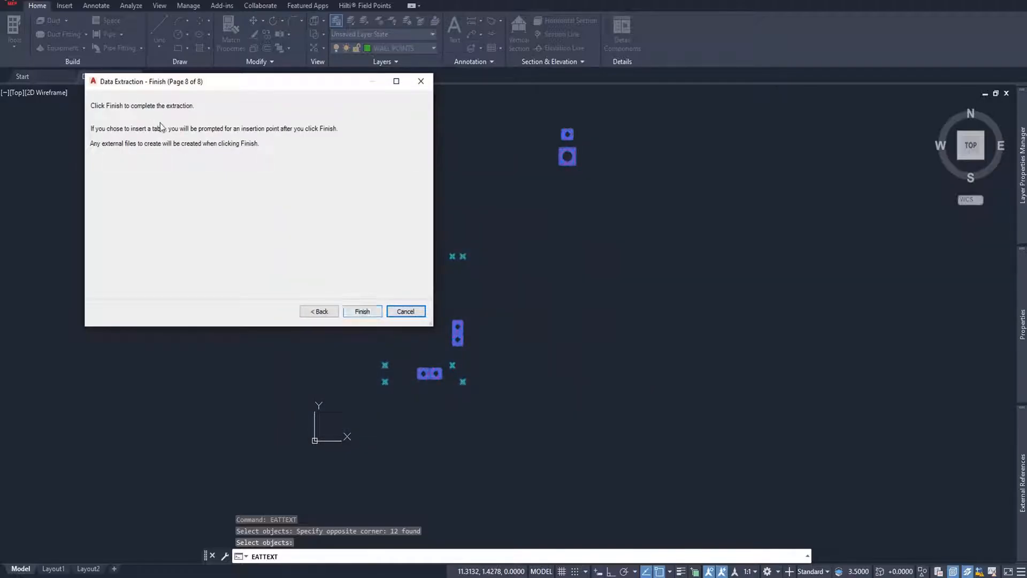
pyautogui.click(362, 311)
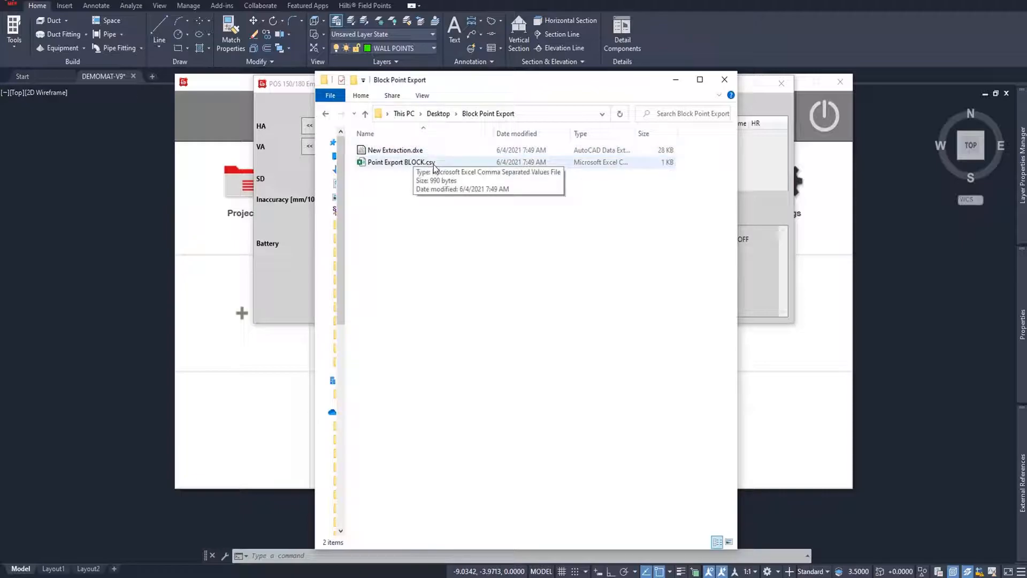
pyautogui.moveTo(442, 155)
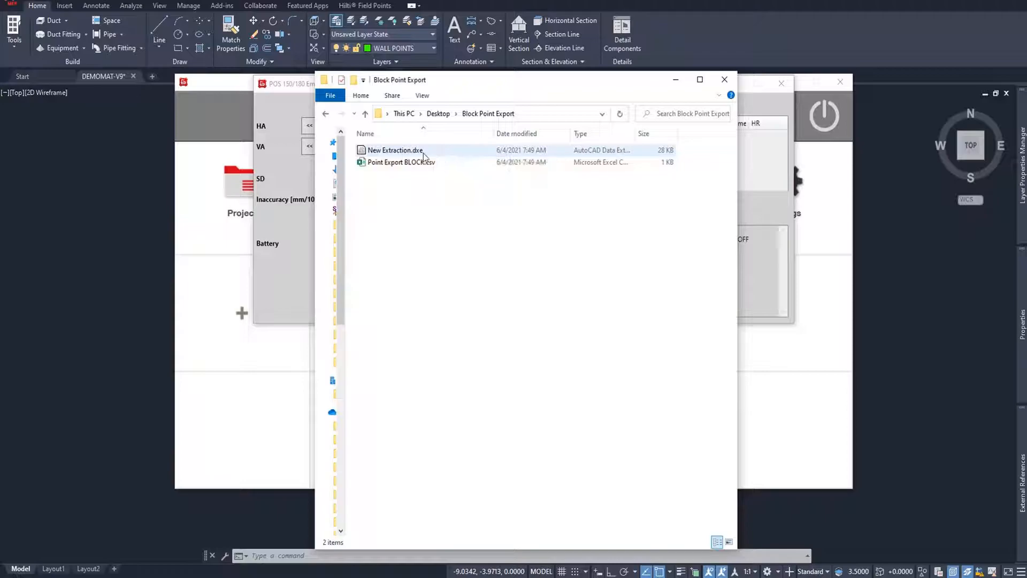
pyautogui.moveTo(400, 162)
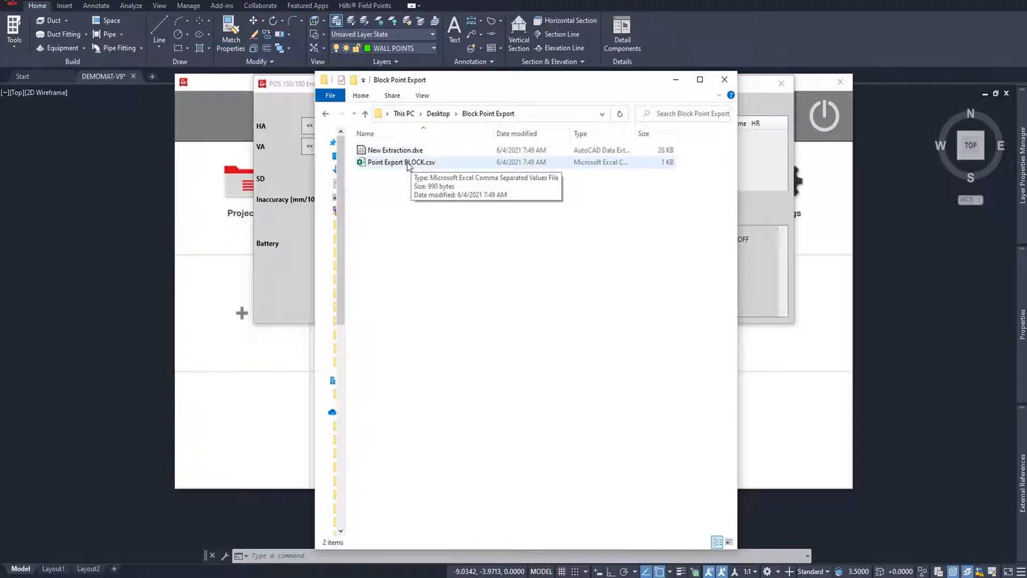
# Step: Open Point Export BLOCK.csv in Excel from the Block Point Export folder
pyautogui.doubleClick(400, 162)
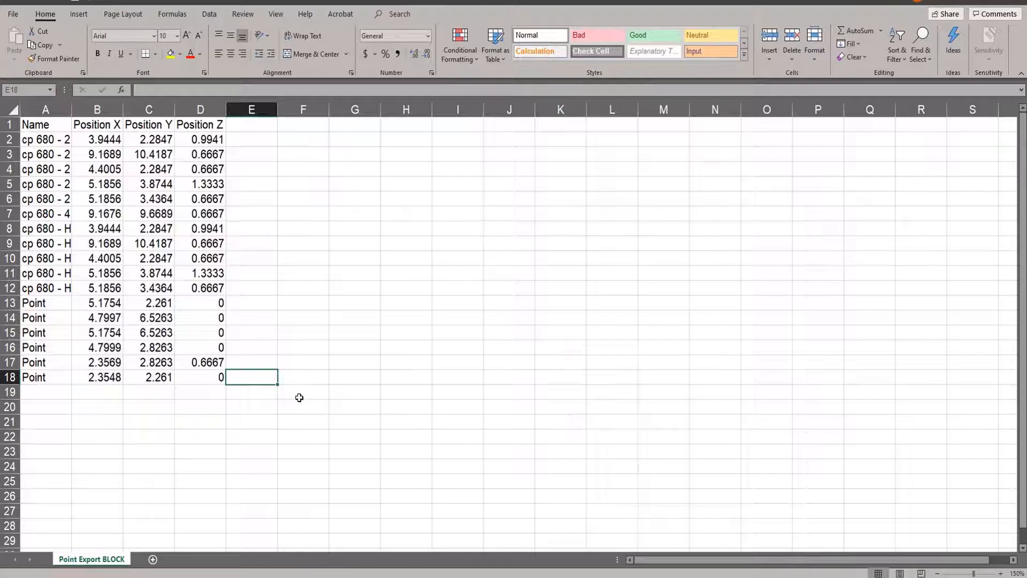
# Step: Replace the point names with short labels: 2INCH CP680 1 filled down to row 6, then 4INCH
pyautogui.moveTo(97, 139); pyautogui.dragTo(201, 303)
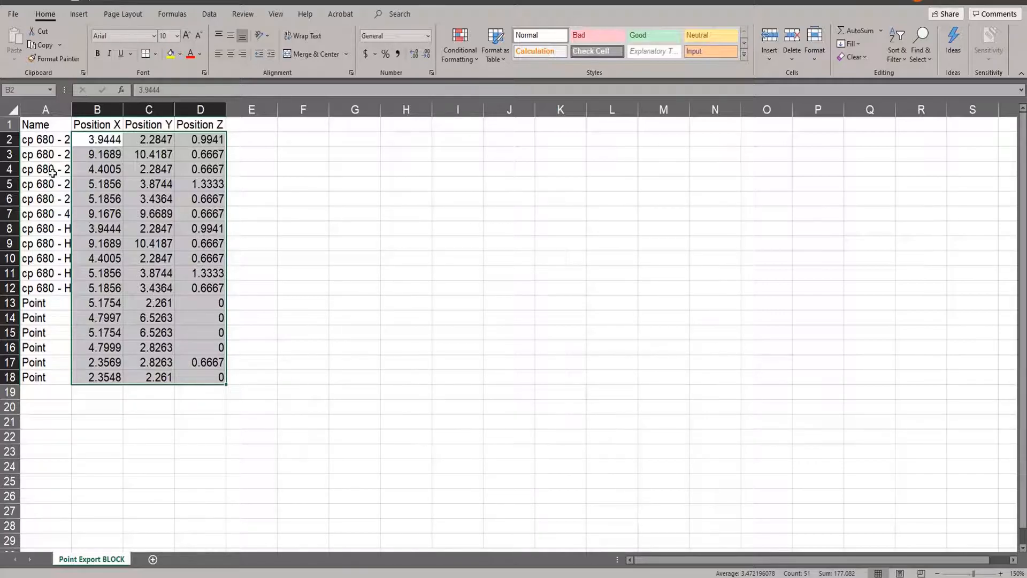
pyautogui.click(45, 139)
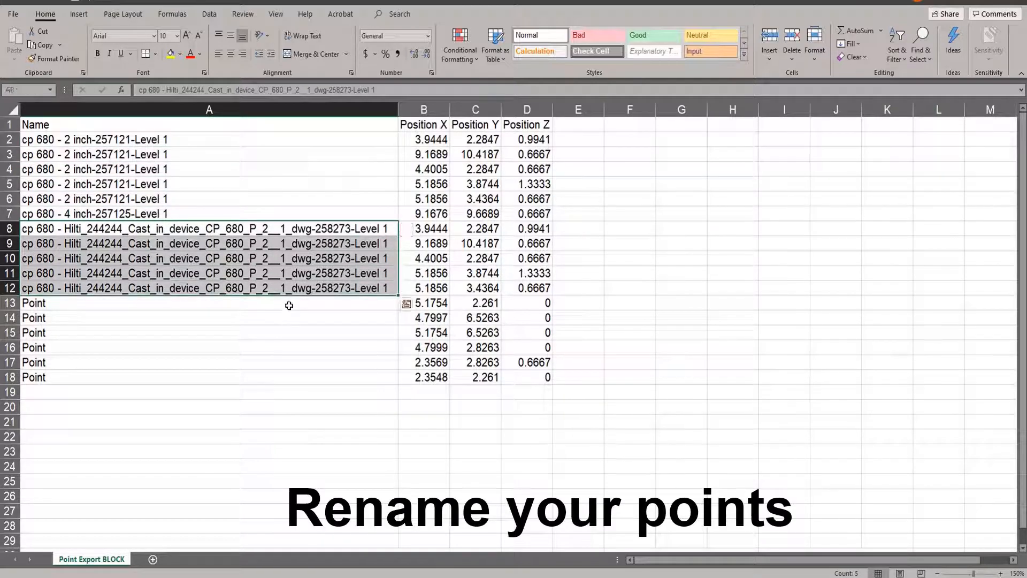
pyautogui.write('2INCH CP680 1')
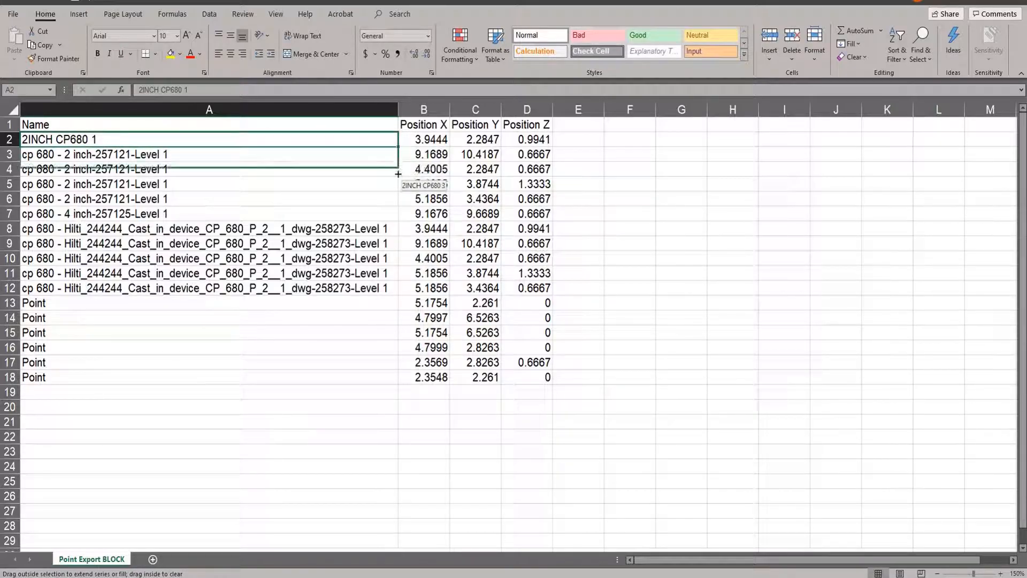
pyautogui.moveTo(397, 175); pyautogui.dragTo(397, 206)
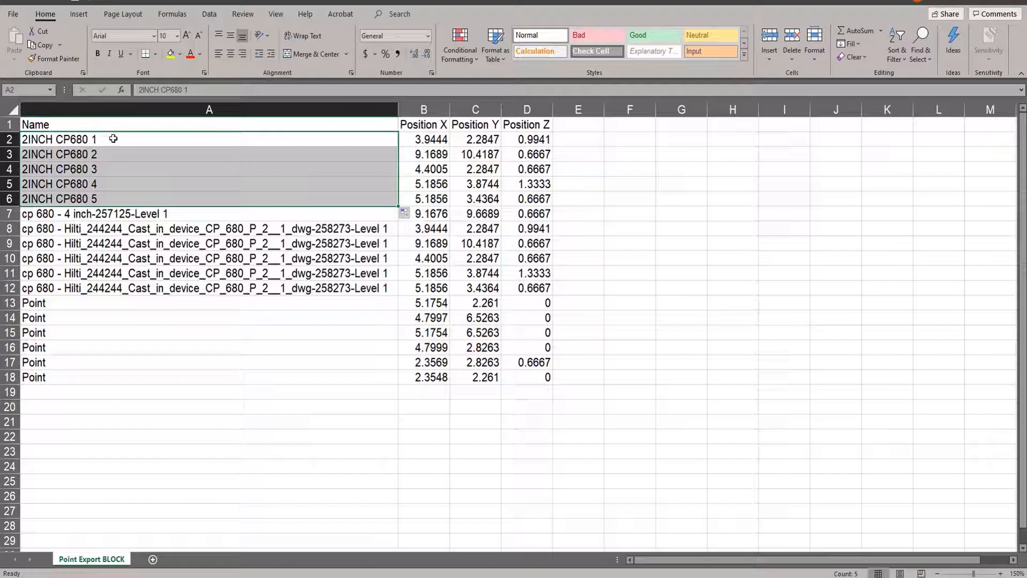
pyautogui.click(94, 213)
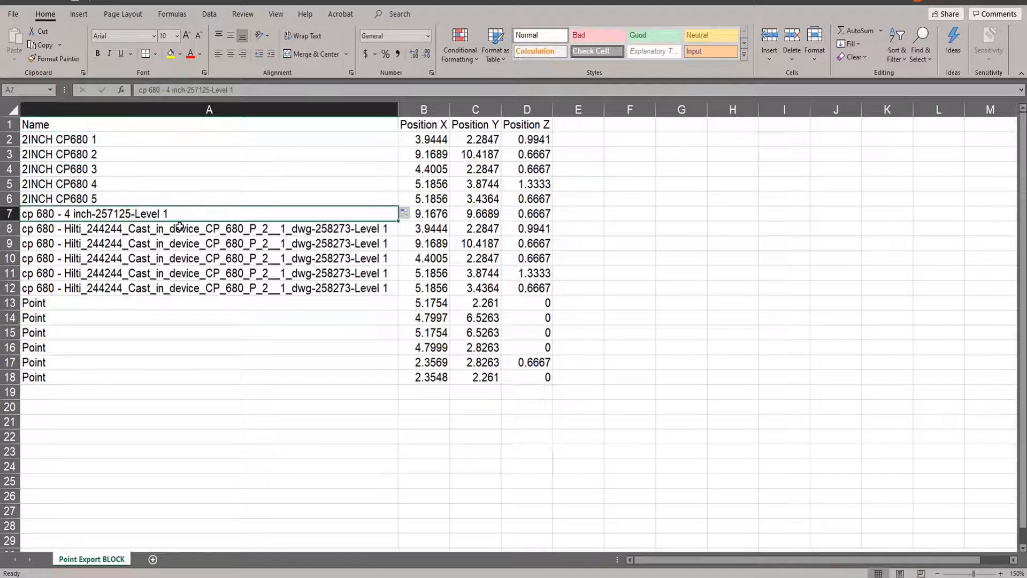
pyautogui.write('4INCH CP 680 1')
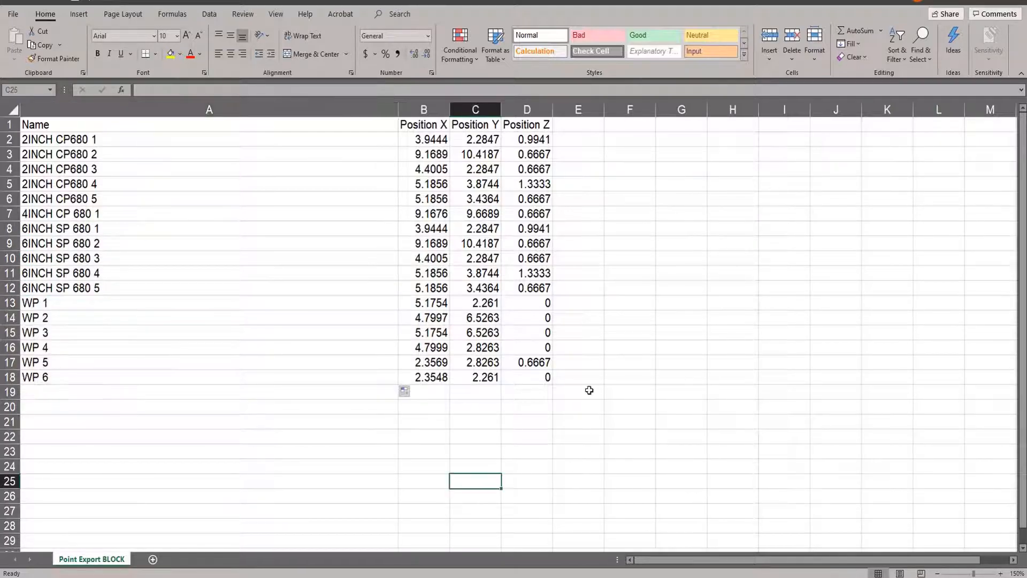
pyautogui.moveTo(321, 324)
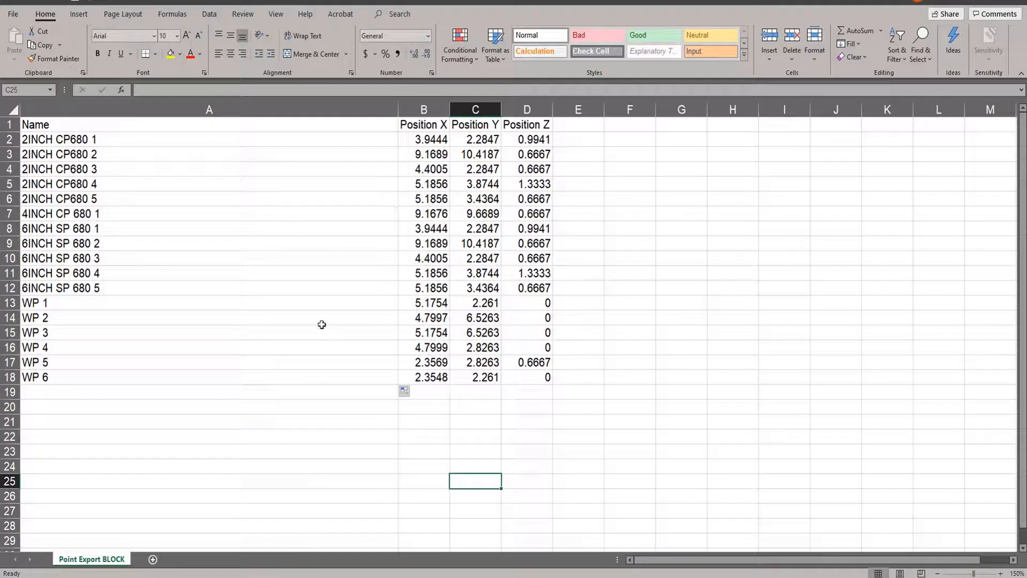
pyautogui.moveTo(175, 386)
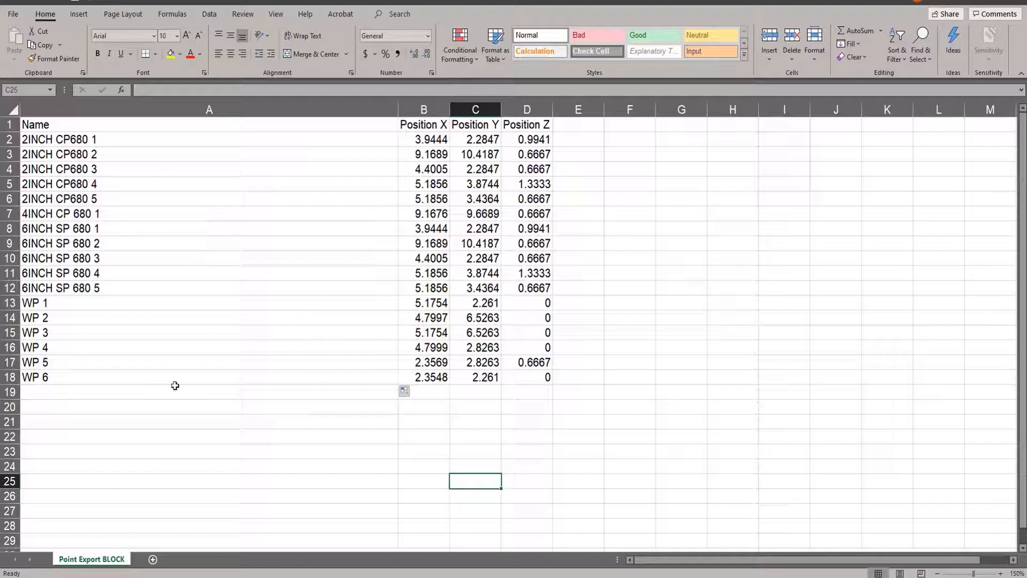
pyautogui.moveTo(523, 133)
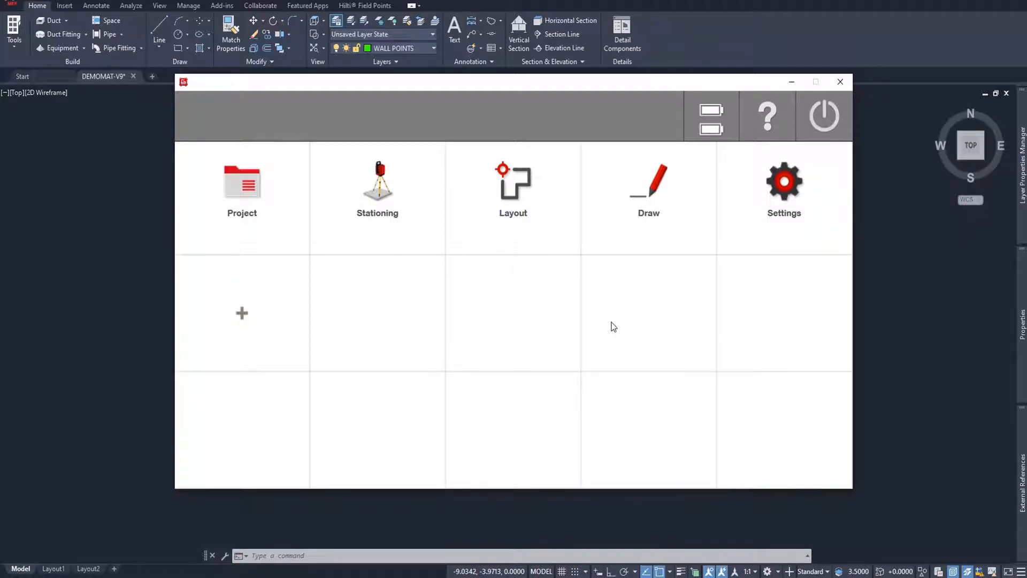
pyautogui.moveTo(260, 347)
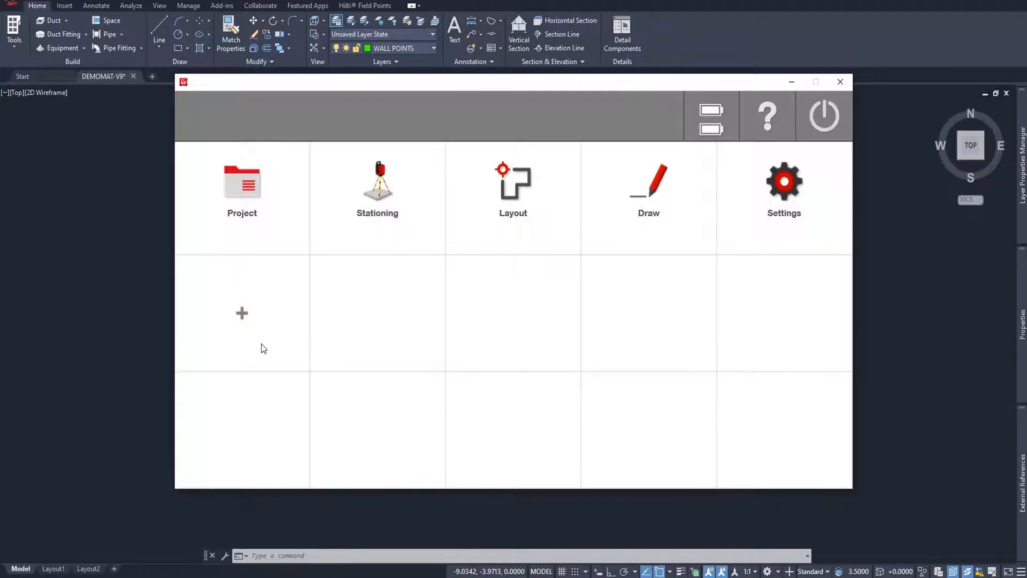
# Step: Import all 17 layout points into project BLANK EX in Int Feet with ENH order
pyautogui.click(241, 186)
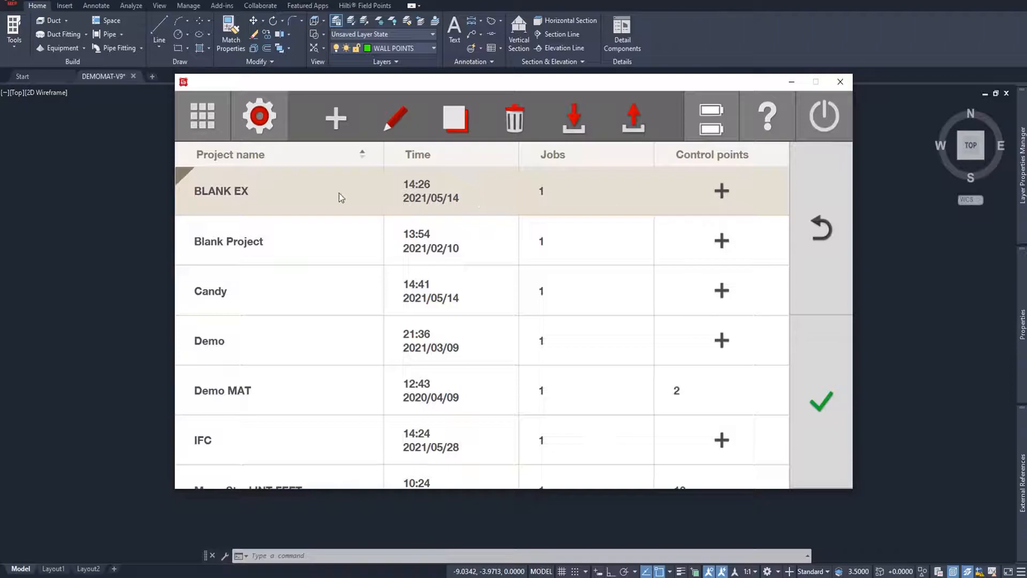
pyautogui.doubleClick(221, 191)
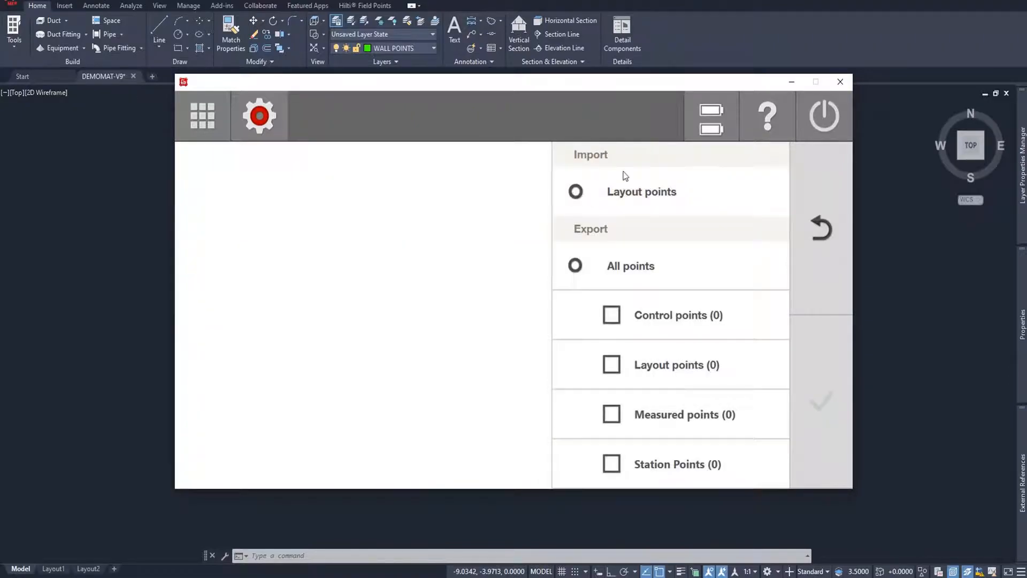
pyautogui.click(336, 116)
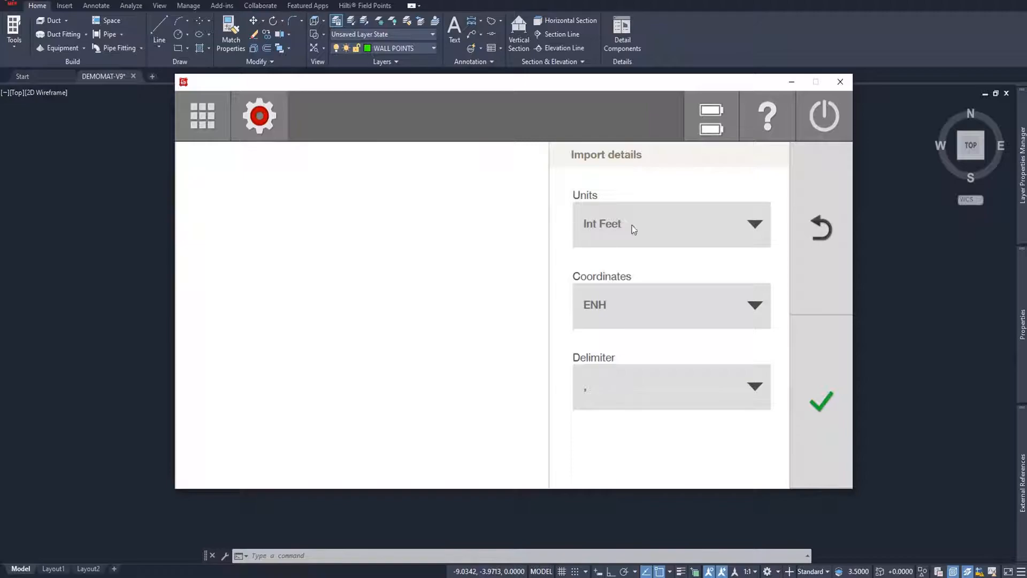
pyautogui.moveTo(718, 297)
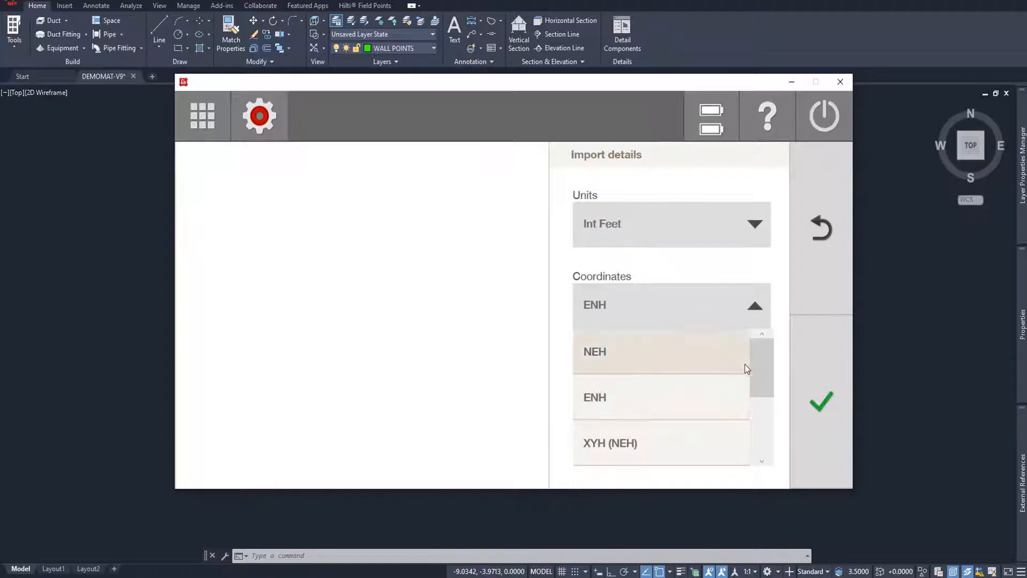
pyautogui.scroll(-3)
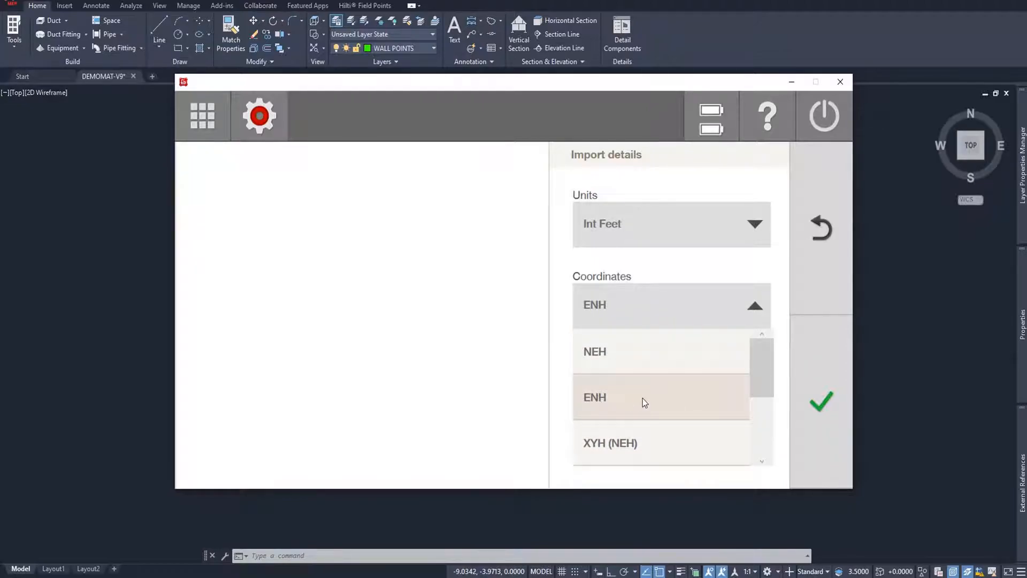
pyautogui.click(594, 397)
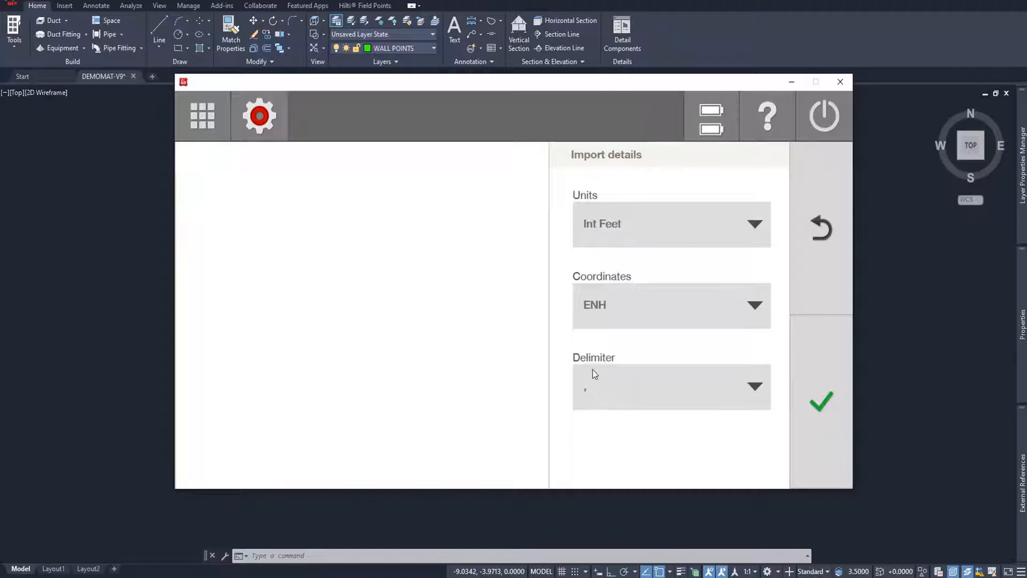
pyautogui.moveTo(823, 404)
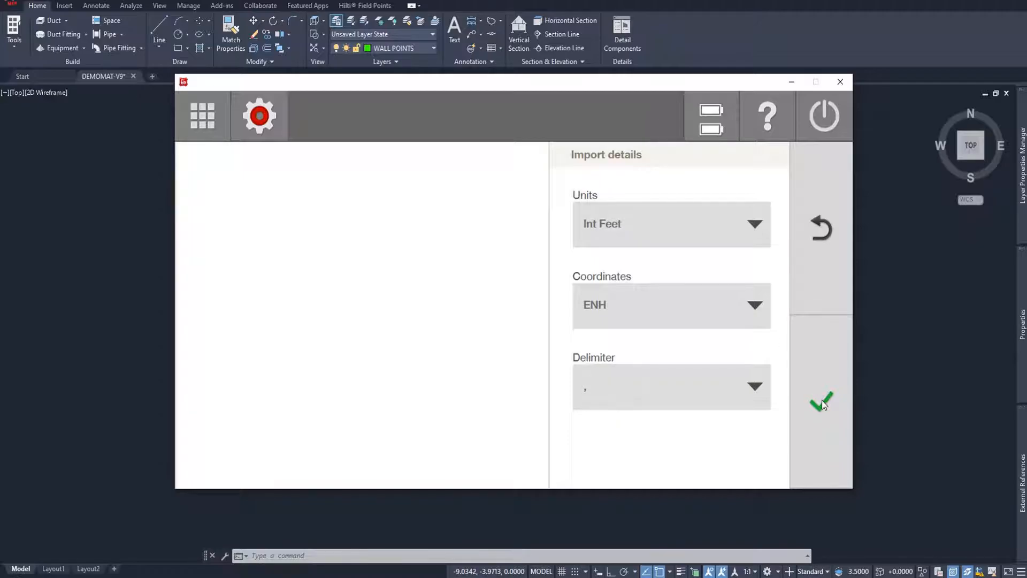
pyautogui.click(822, 402)
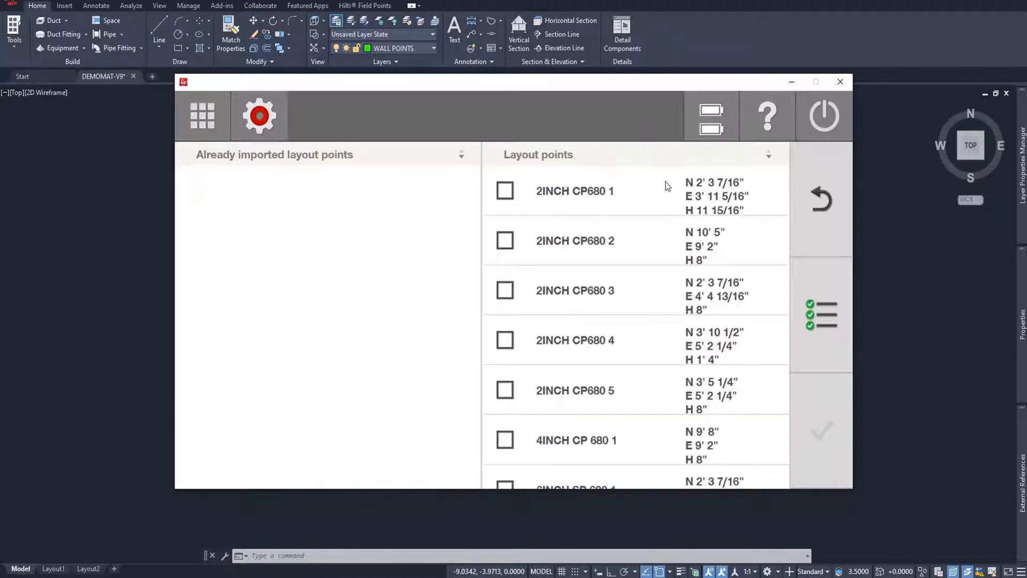
pyautogui.moveTo(685, 424)
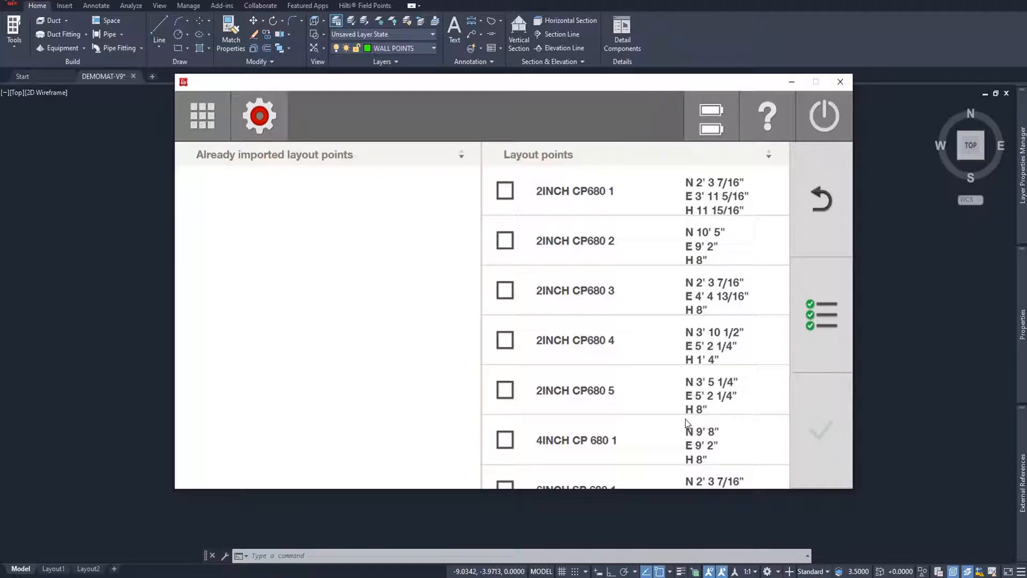
pyautogui.click(821, 431)
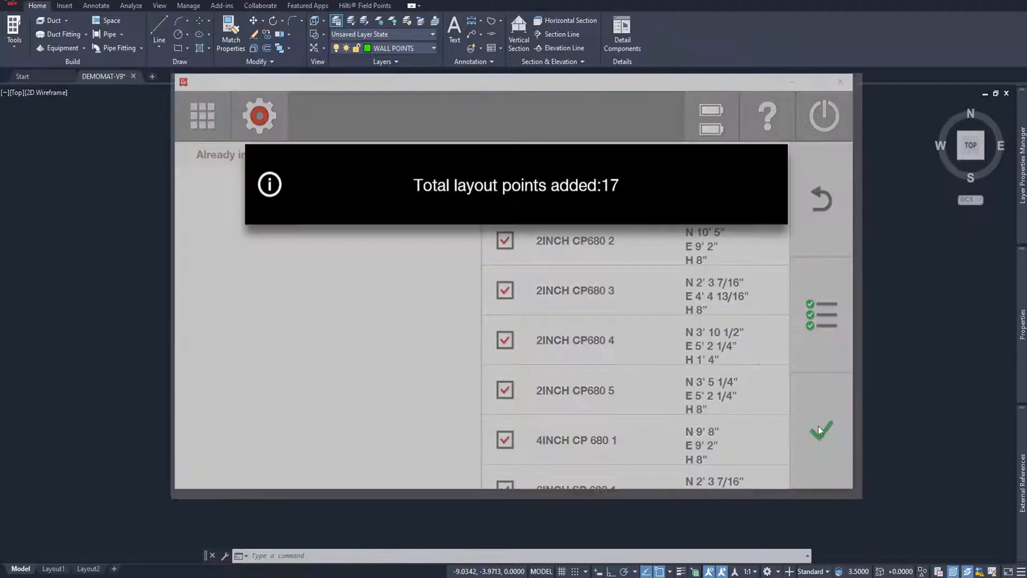
pyautogui.click(821, 429)
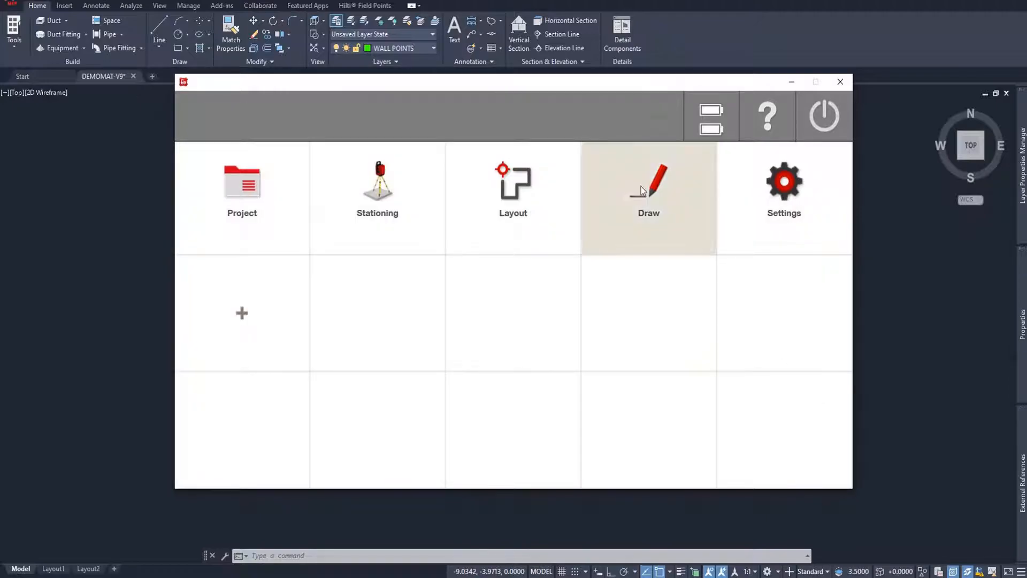
# Step: Save the drawing copy as BLOCK EX in the Block Point Export folder
pyautogui.click(648, 186)
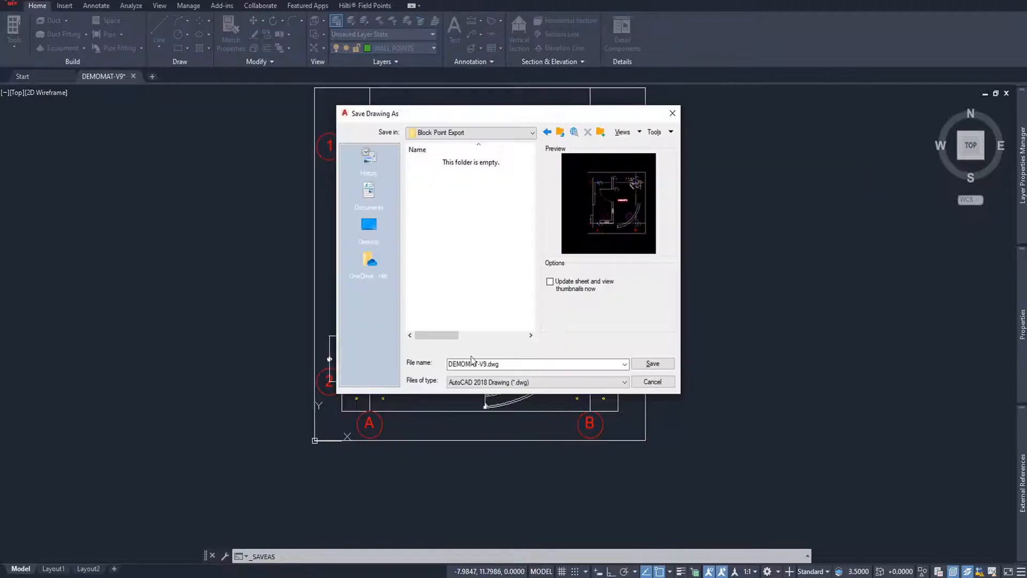
pyautogui.moveTo(524, 347)
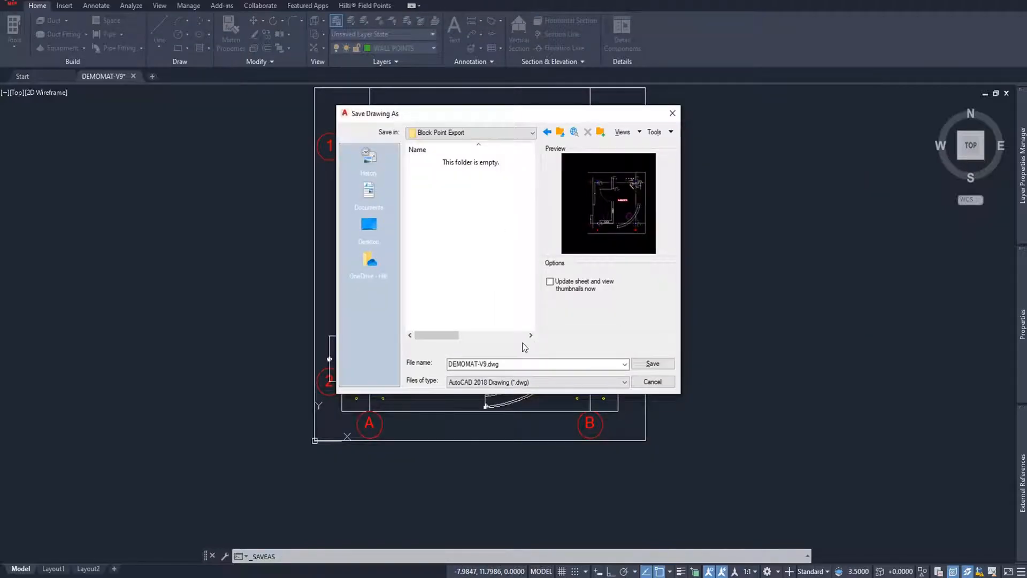
pyautogui.click(536, 364)
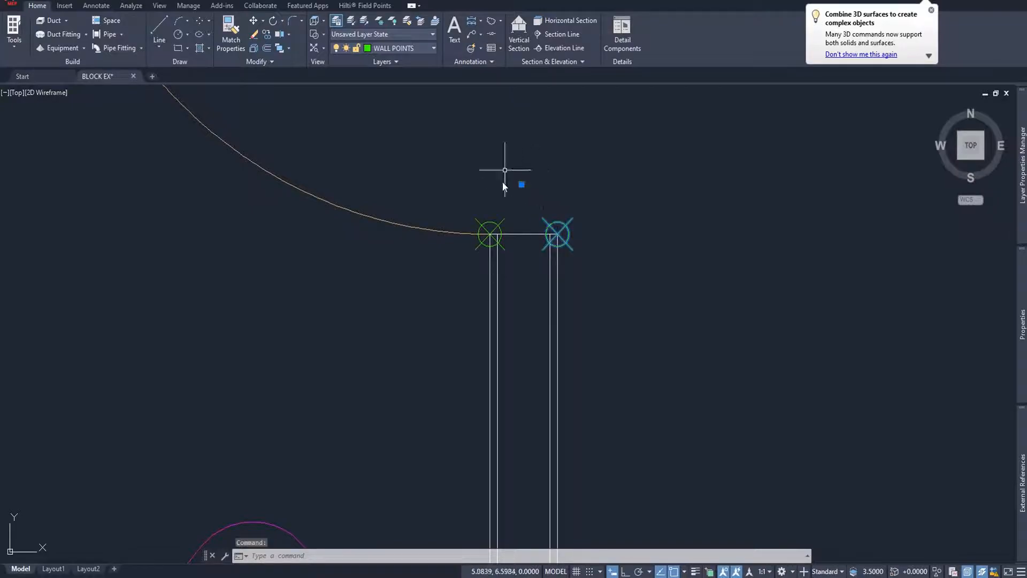
pyautogui.moveTo(494, 193)
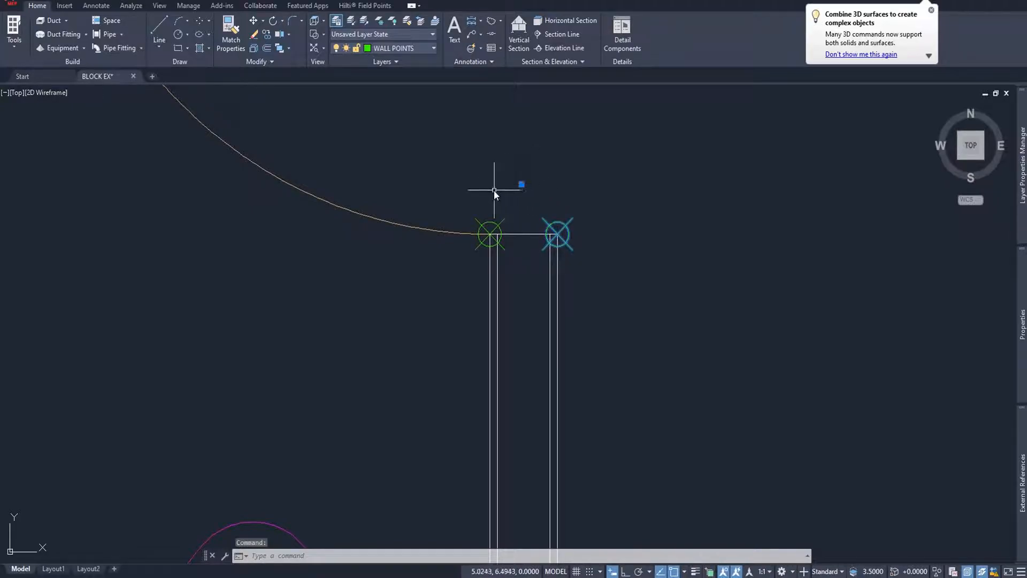
pyautogui.moveTo(579, 220)
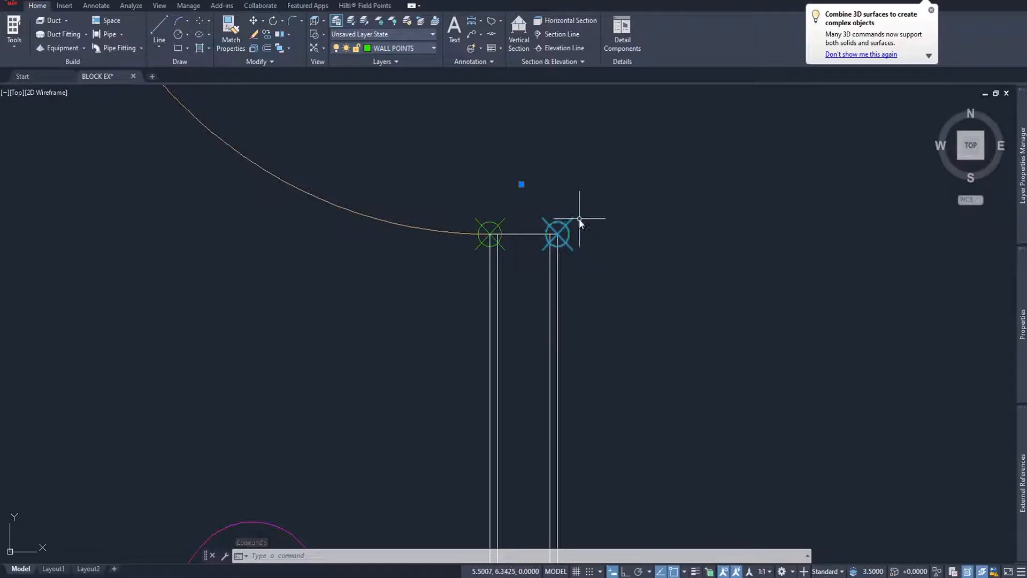
pyautogui.moveTo(491, 198)
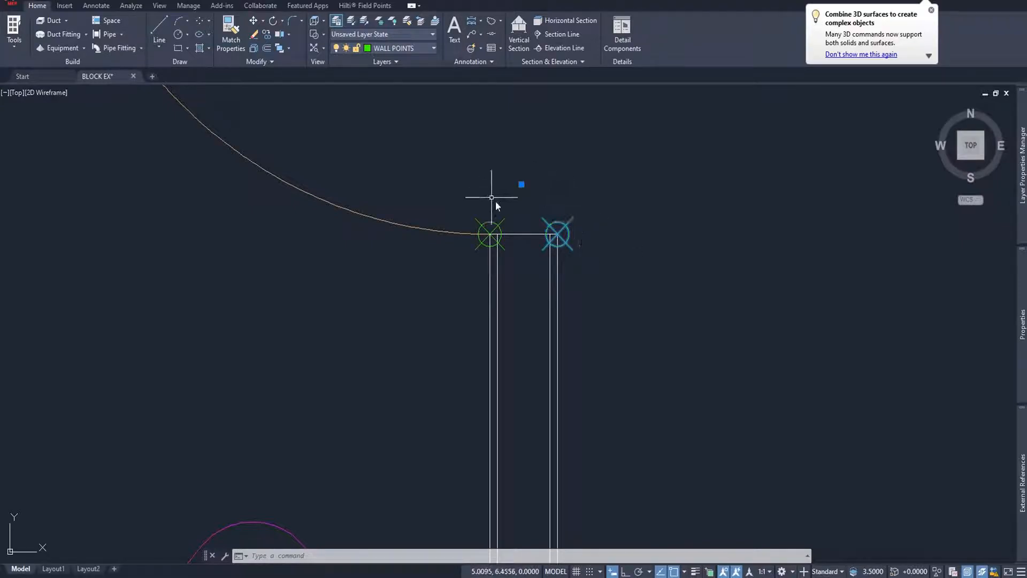
pyautogui.moveTo(525, 175)
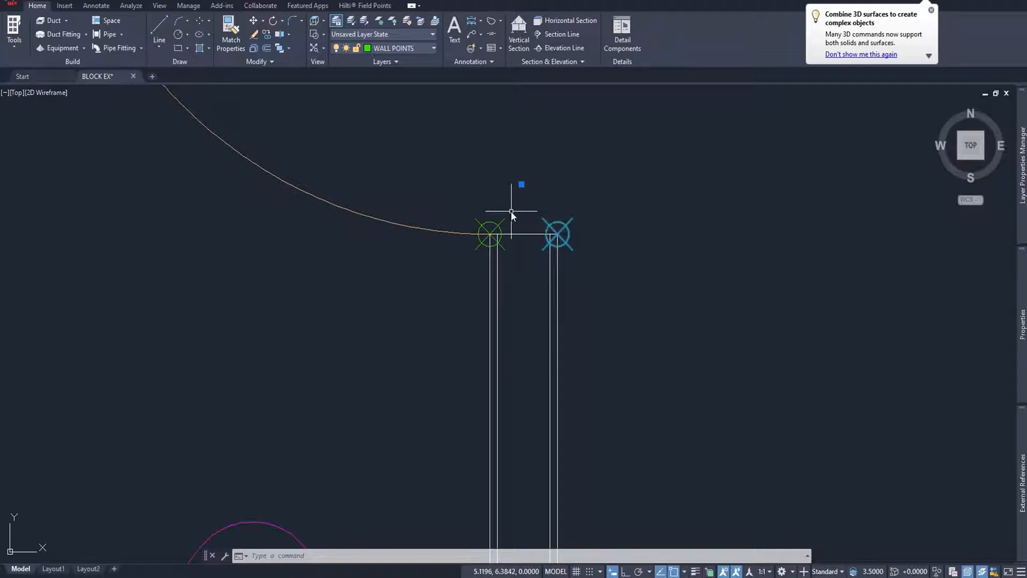
pyautogui.moveTo(513, 170)
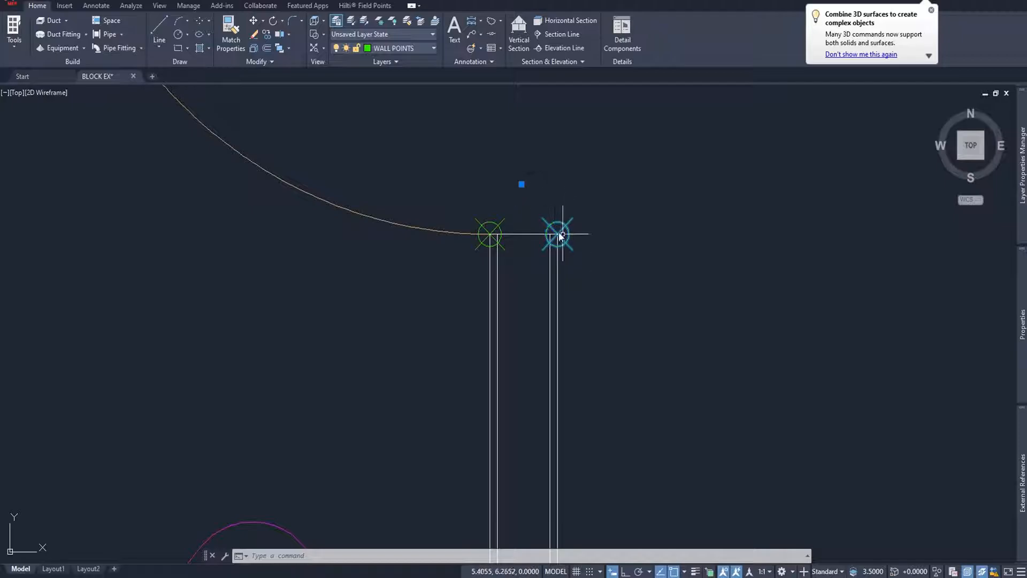
# Step: Bring up the editing menu for the wall point marker block to reach Block Editor
pyautogui.rightClick(561, 235)
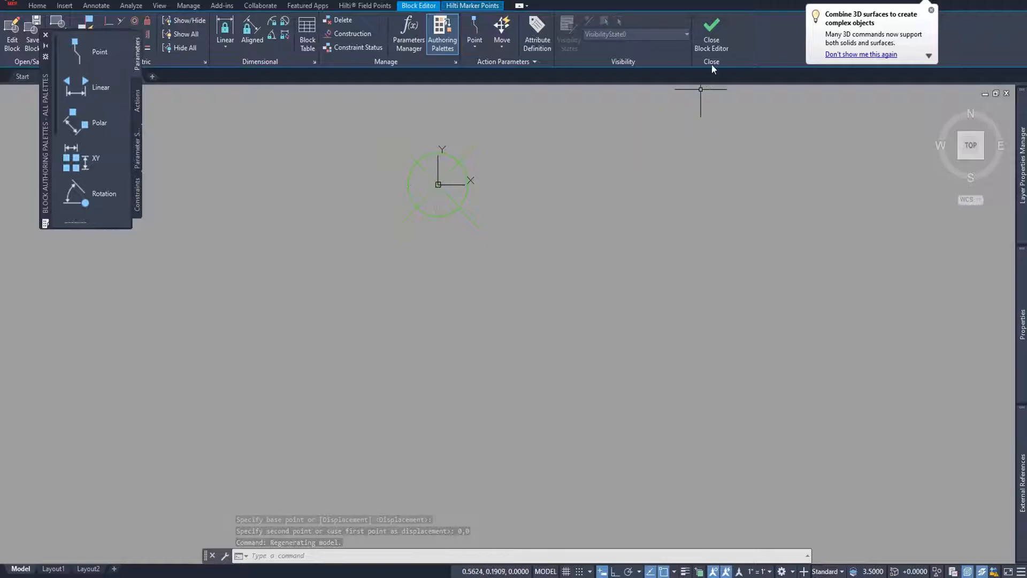
# Step: Close the Block Editor, saving the corrected marker block, and return to the floor plan
pyautogui.click(711, 33)
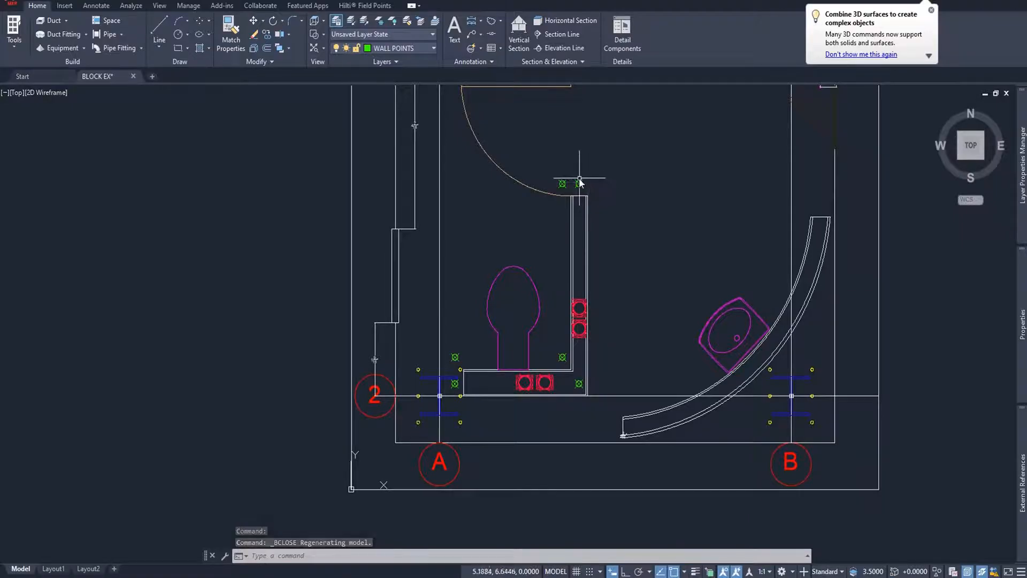
pyautogui.moveTo(595, 400)
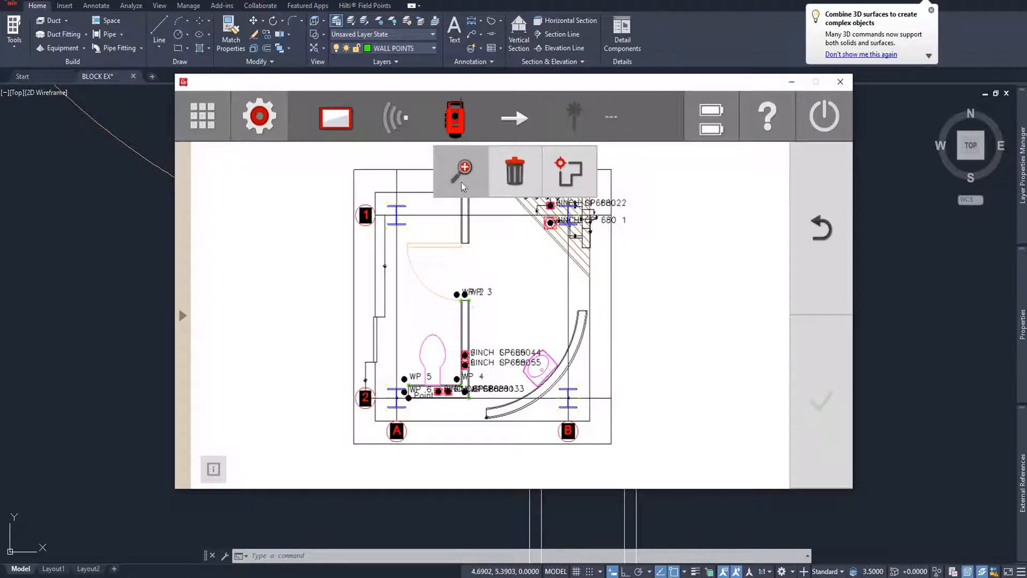
# Step: Zoom in on the bathroom floor plan in the Layout view
pyautogui.click(463, 169)
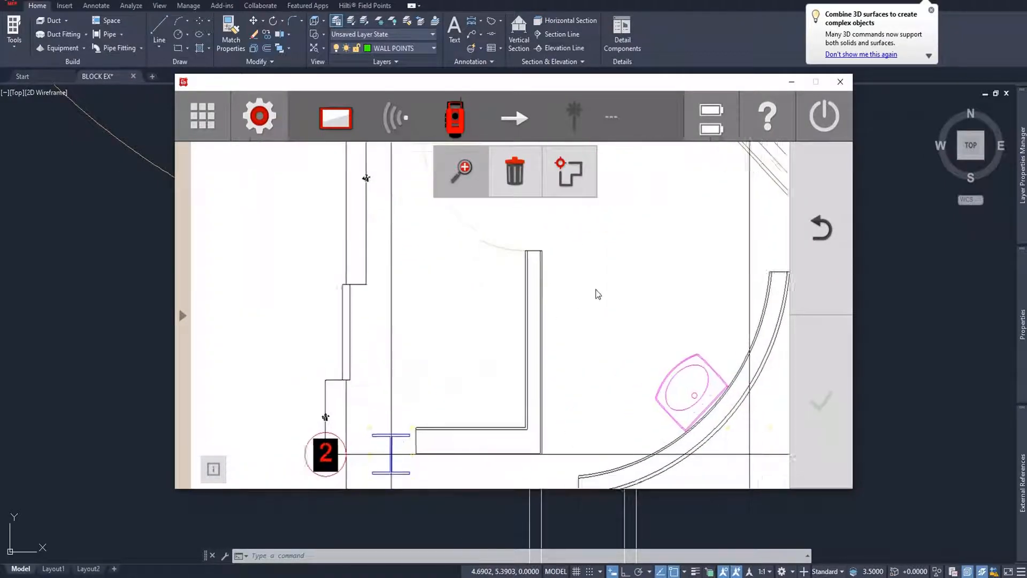